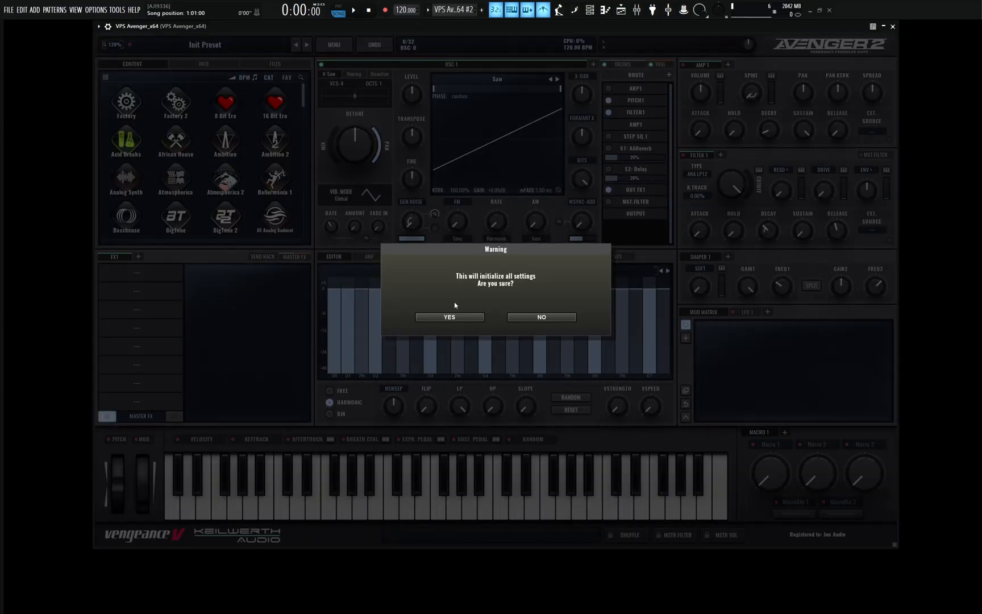
Confirm the initialize-patch warning and bring up the MOD ENV editor.
click(449, 317)
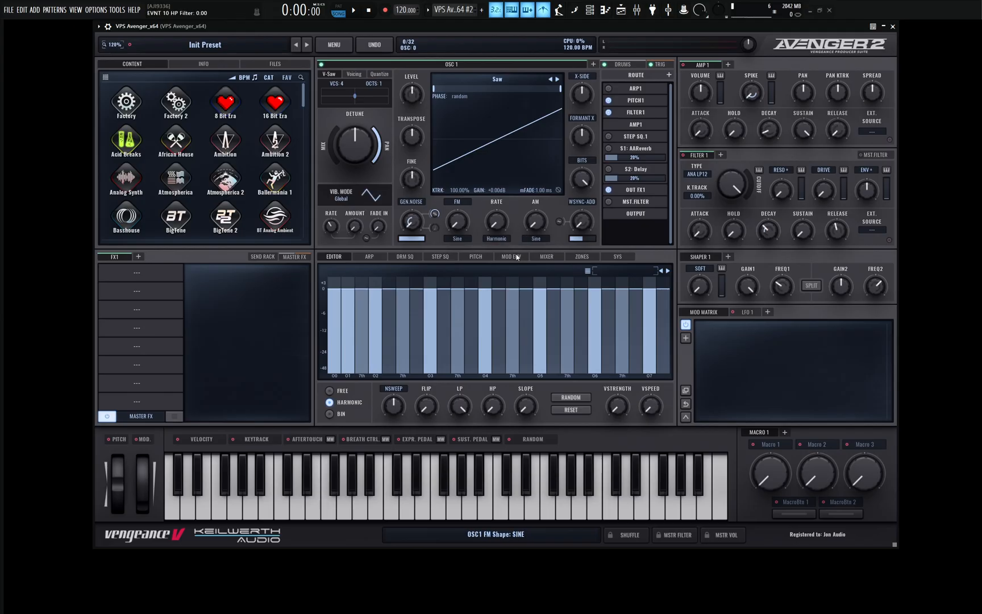
click(511, 256)
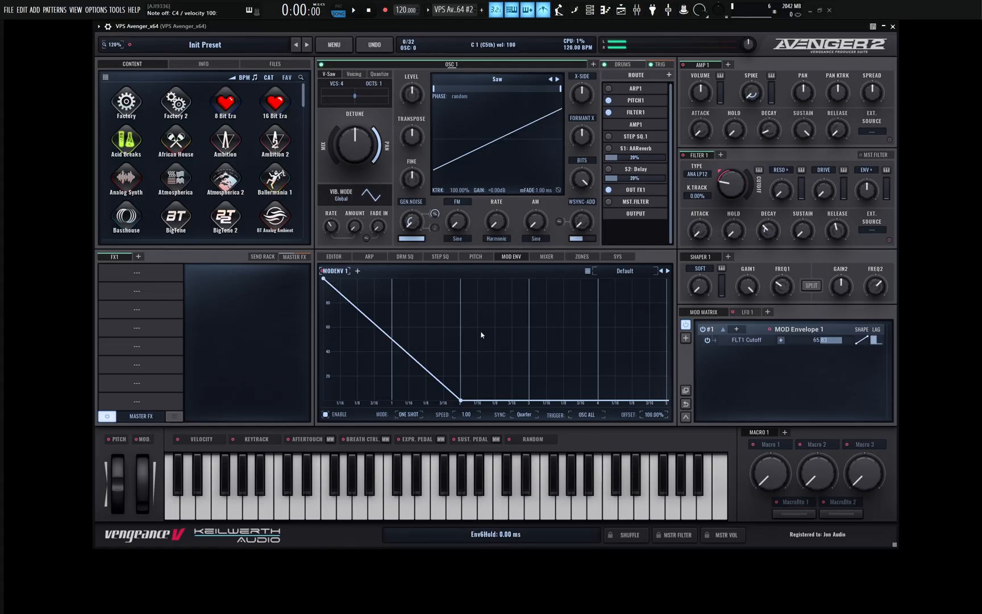
Set mod envelope 1 to Loop mode and shape it into four falling sawtooth ramps, deleting the extra point.
click(408, 414)
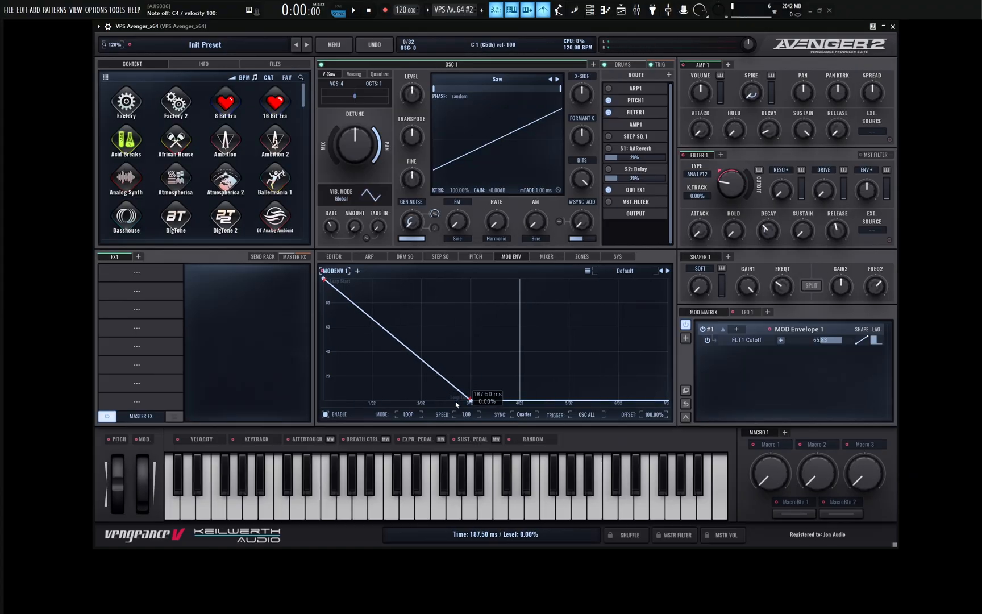
drag(470, 401, 630, 401)
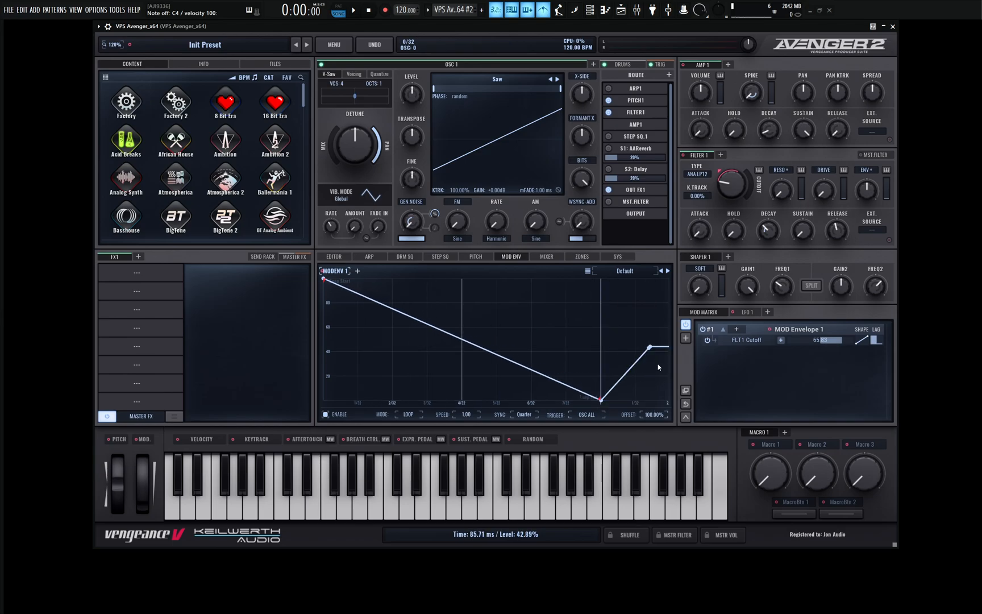
drag(648, 348, 589, 382)
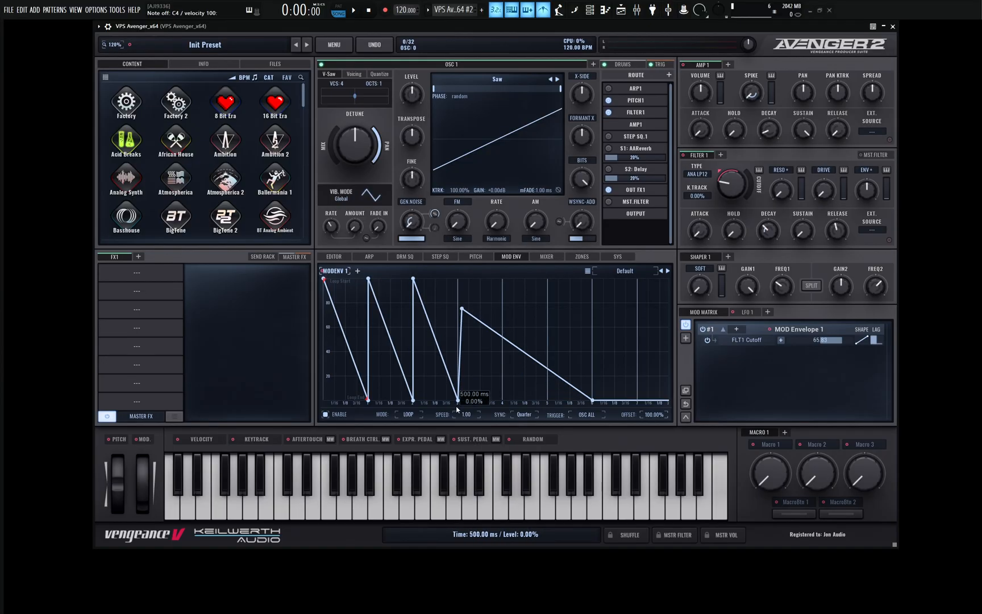
drag(460, 307, 458, 281)
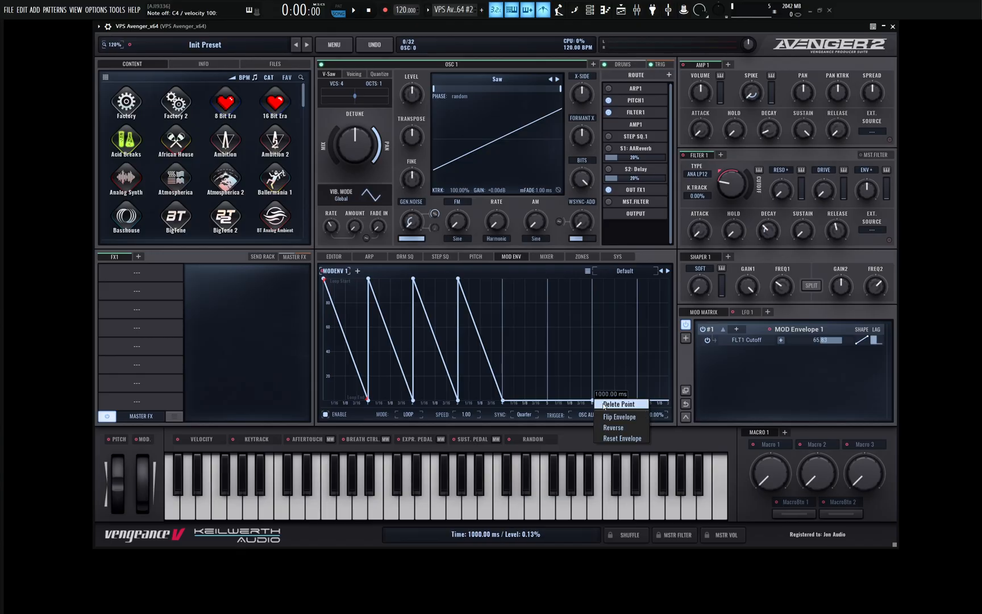
click(467, 325)
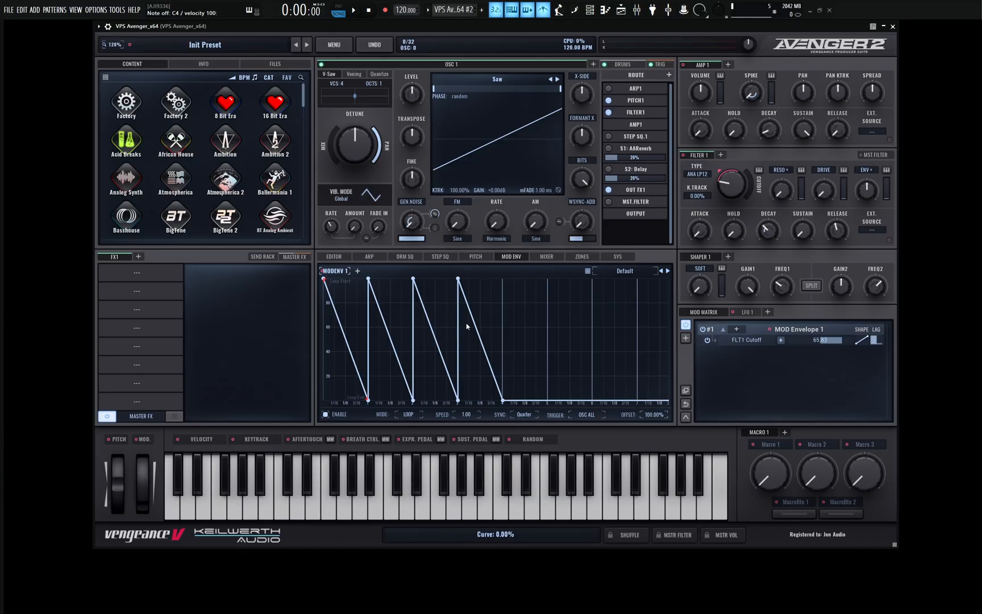
click(280, 500)
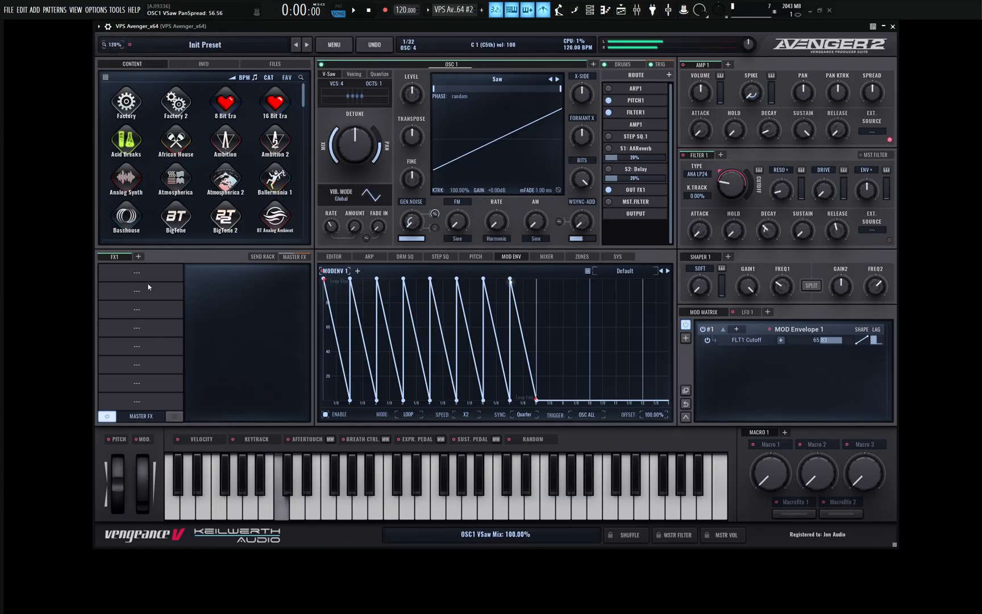
Add an Equalizer to the first FX slot and adjust its first band.
click(136, 273)
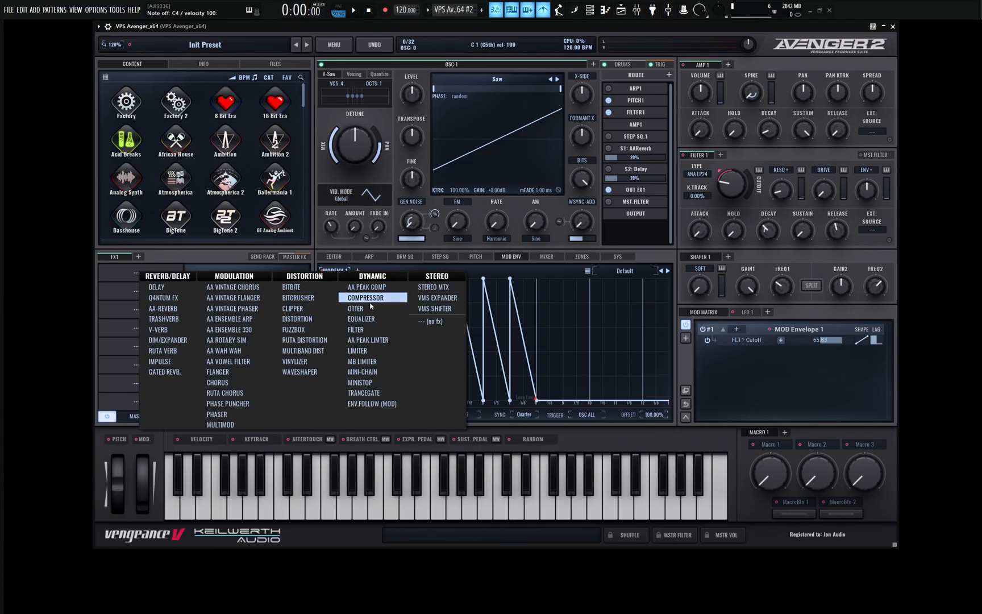
click(362, 318)
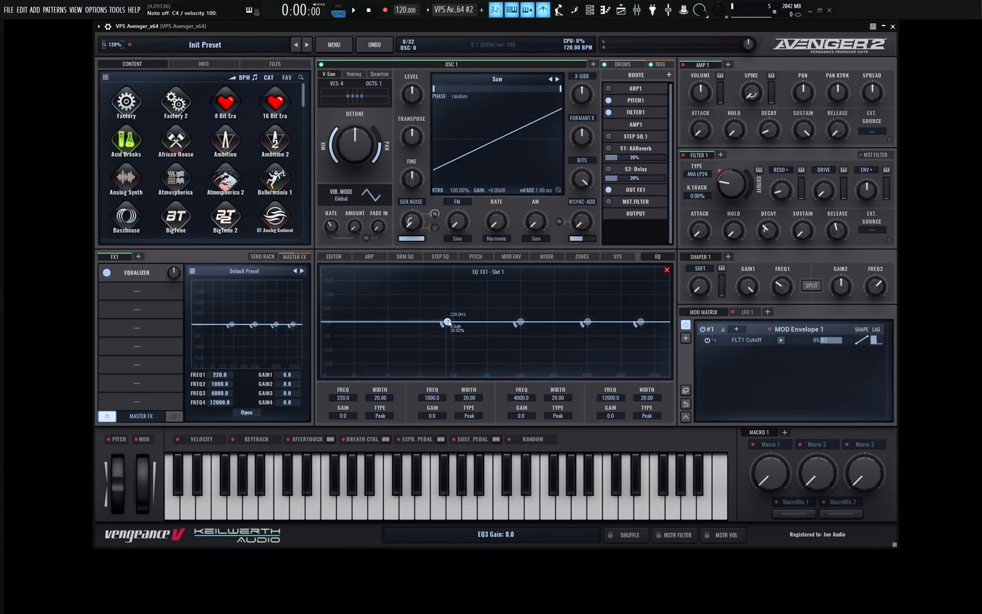
drag(447, 321, 442, 315)
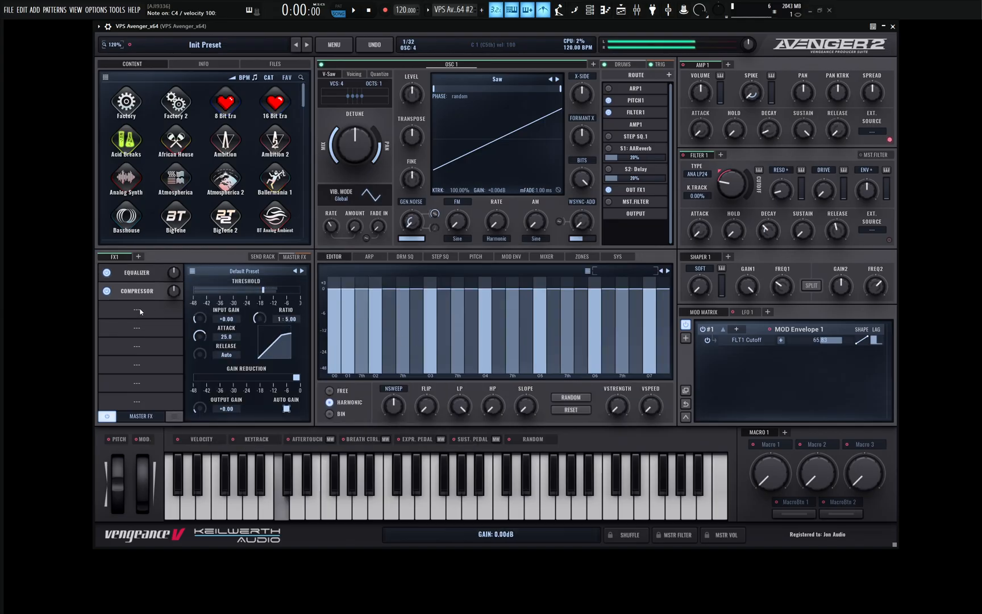
Add a Dim/Expander with its Mix set and a Delay in the following slots.
click(136, 309)
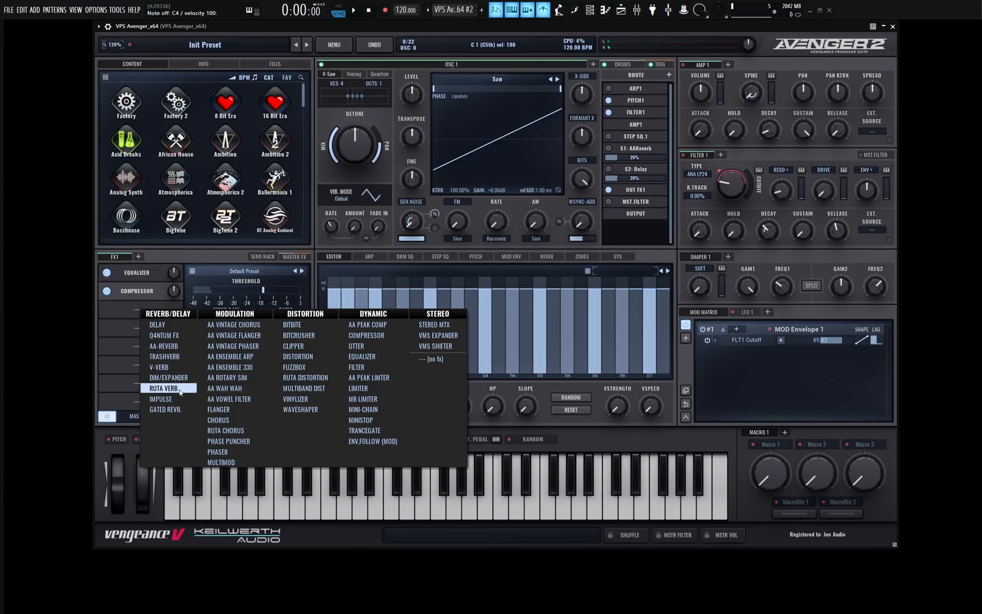
click(164, 388)
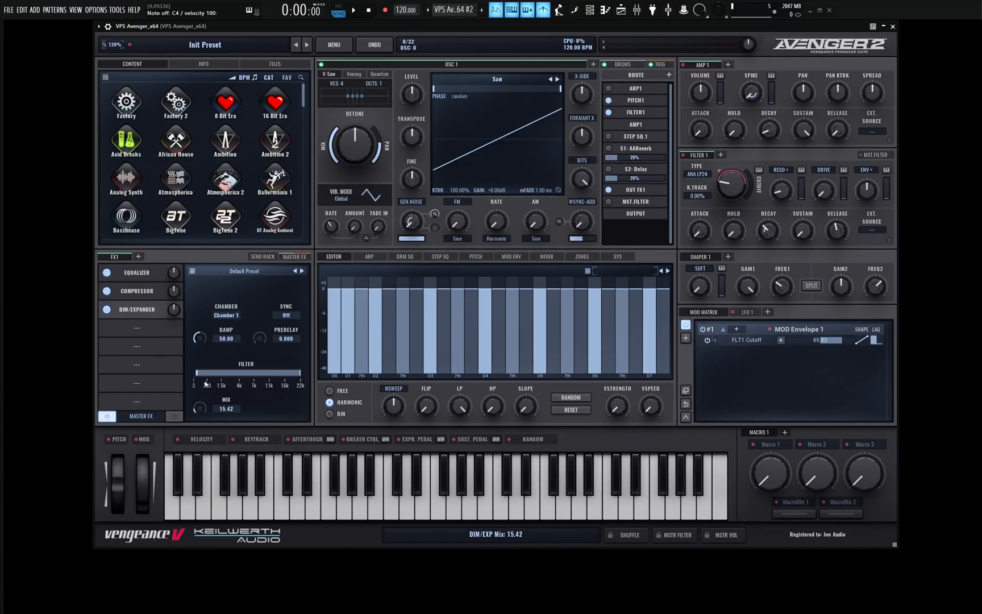
drag(198, 378, 224, 378)
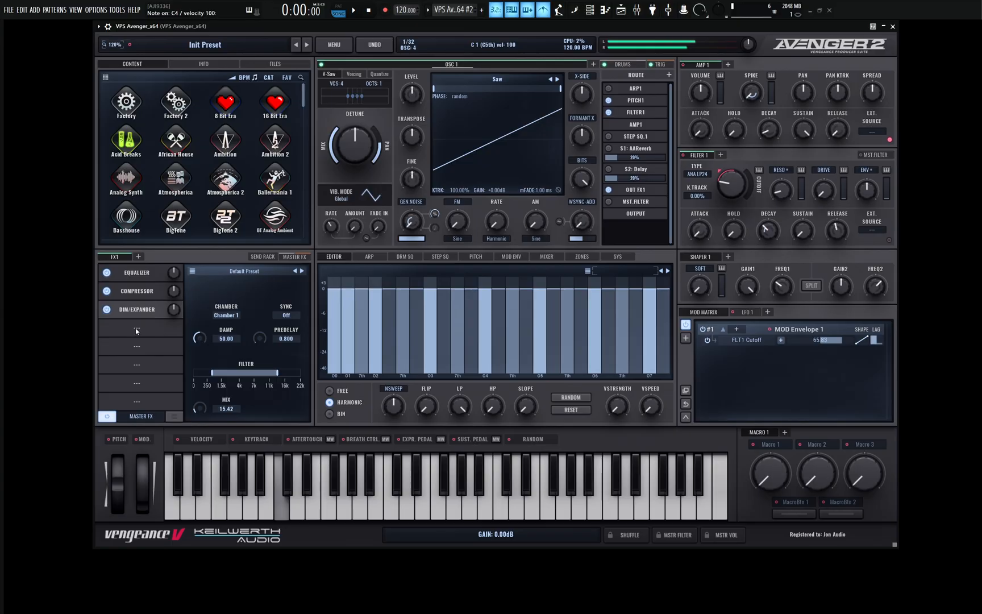
click(136, 329)
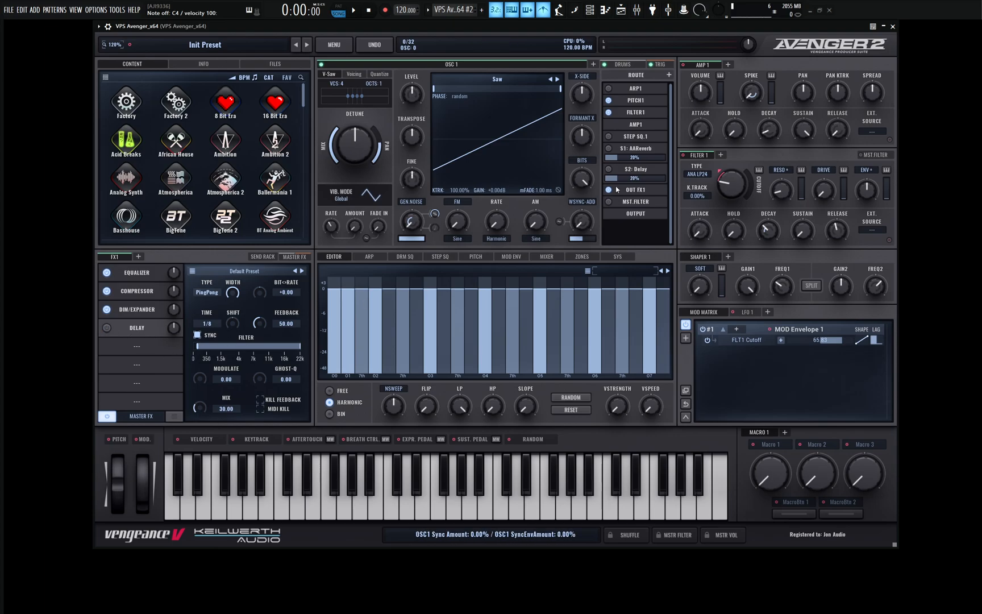
click(511, 257)
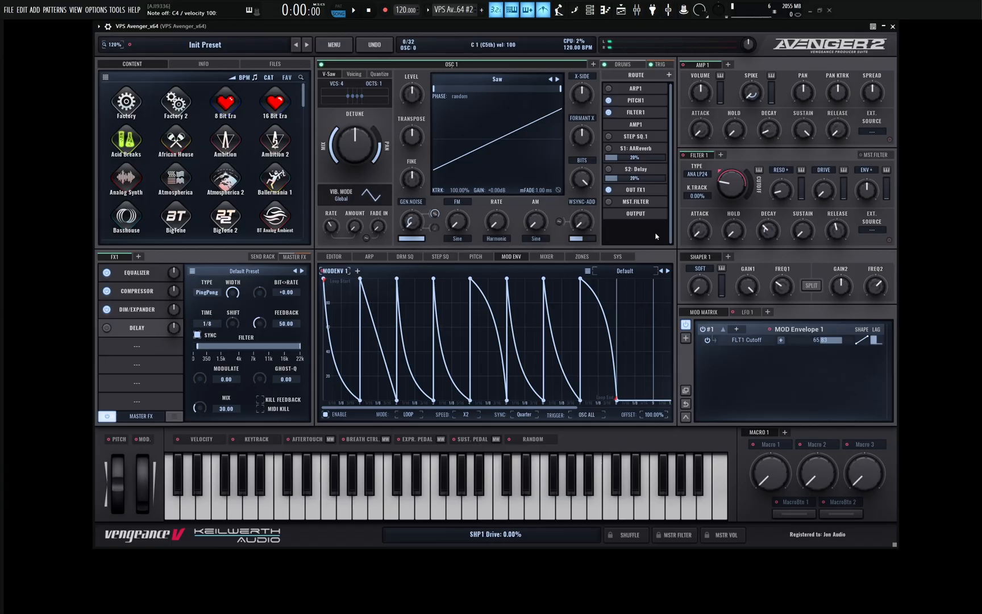
mouse_move(656, 415)
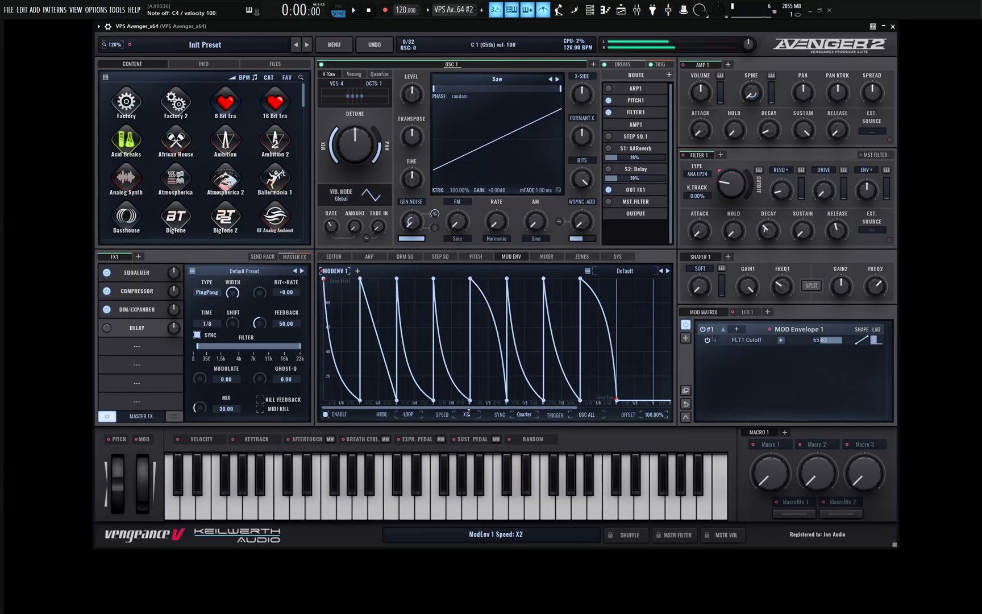
Set mod envelope 1 speed to X4 and route it to Amp 1 Volume in the mod matrix.
click(466, 415)
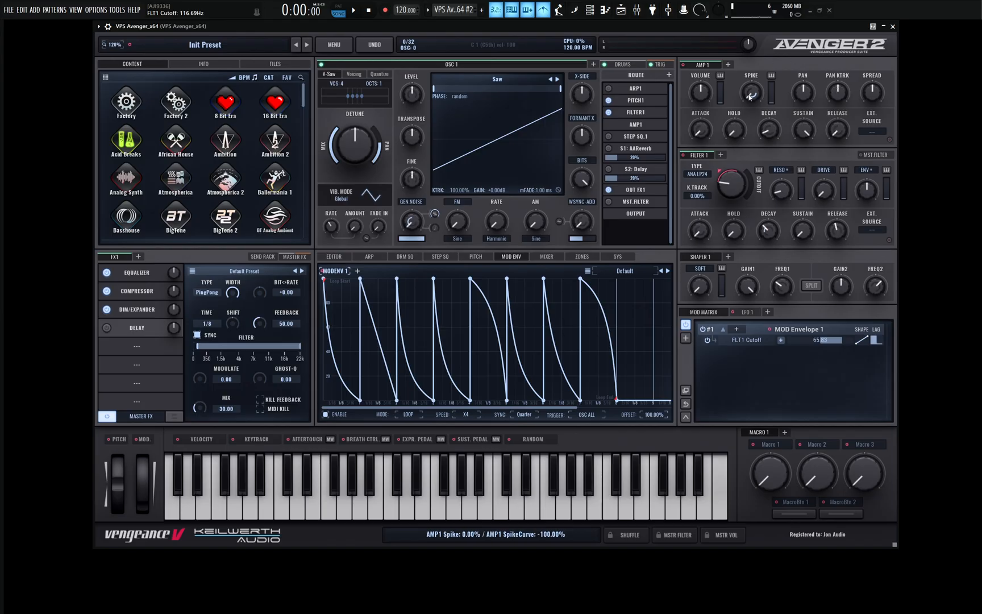
drag(700, 90, 700, 104)
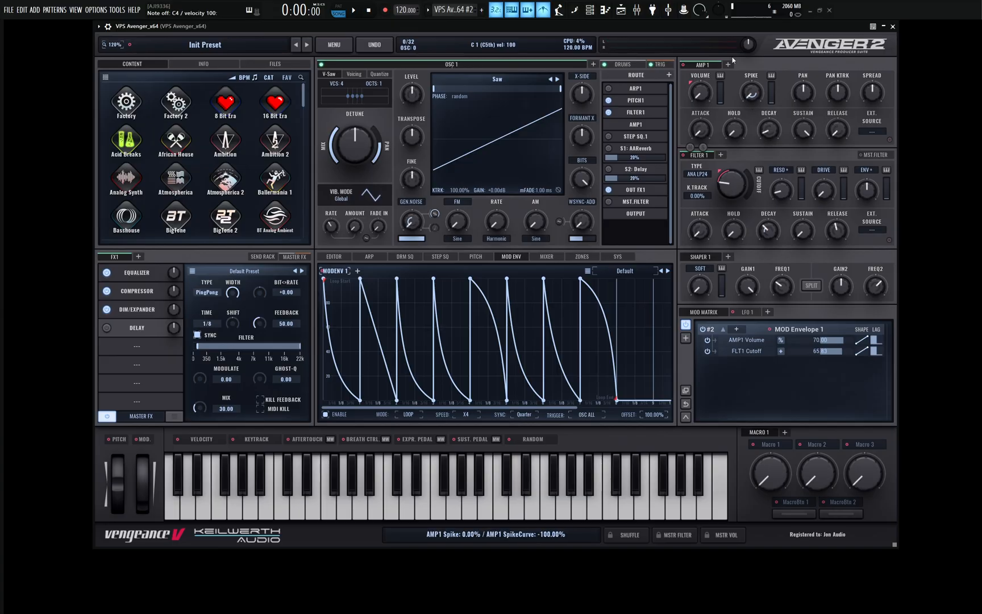
click(620, 64)
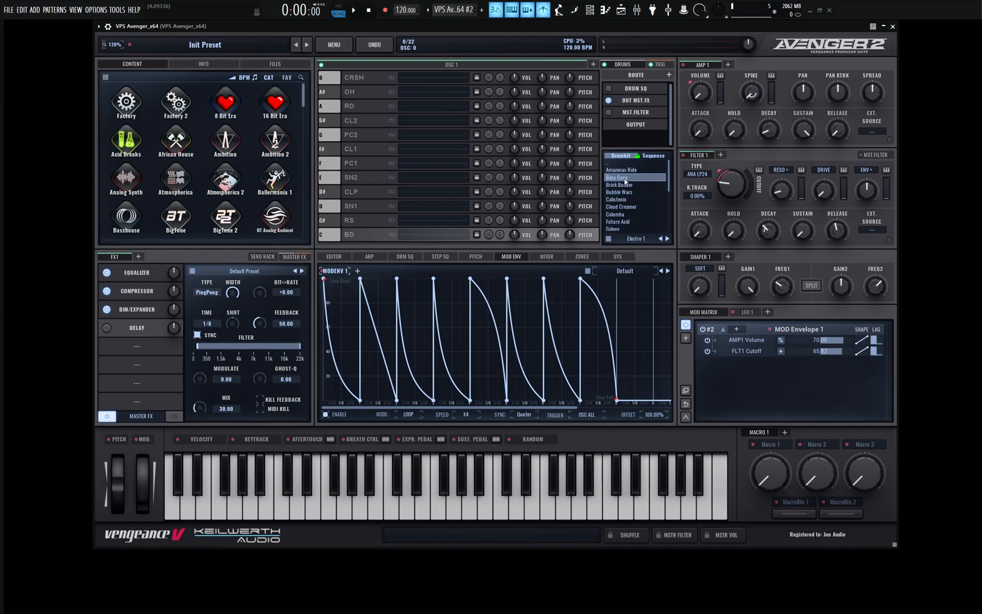
Load the Bass Cone drum kit and raise the delay's high-pass filter to about 165 Hz.
click(617, 177)
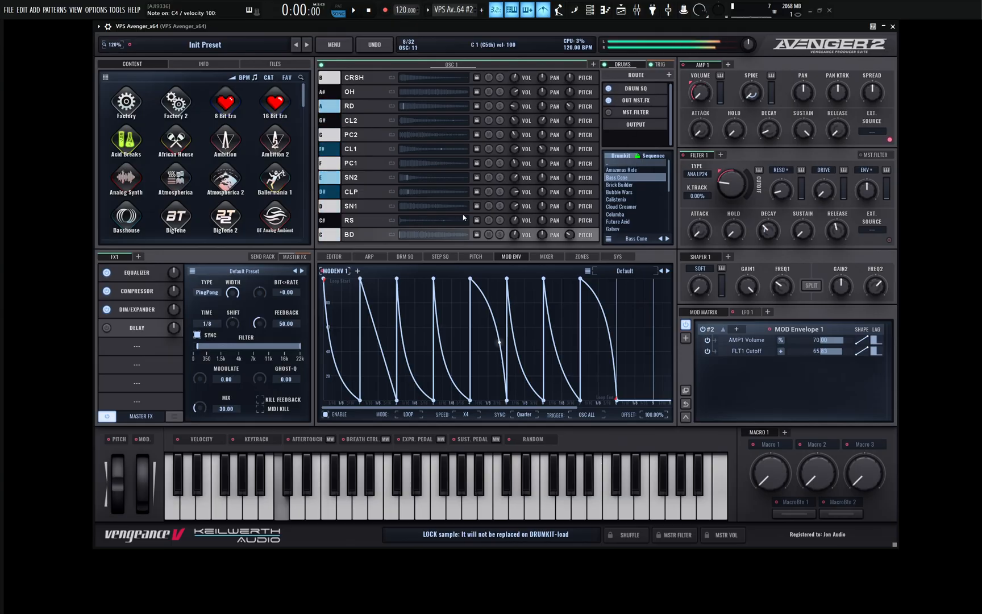
click(137, 291)
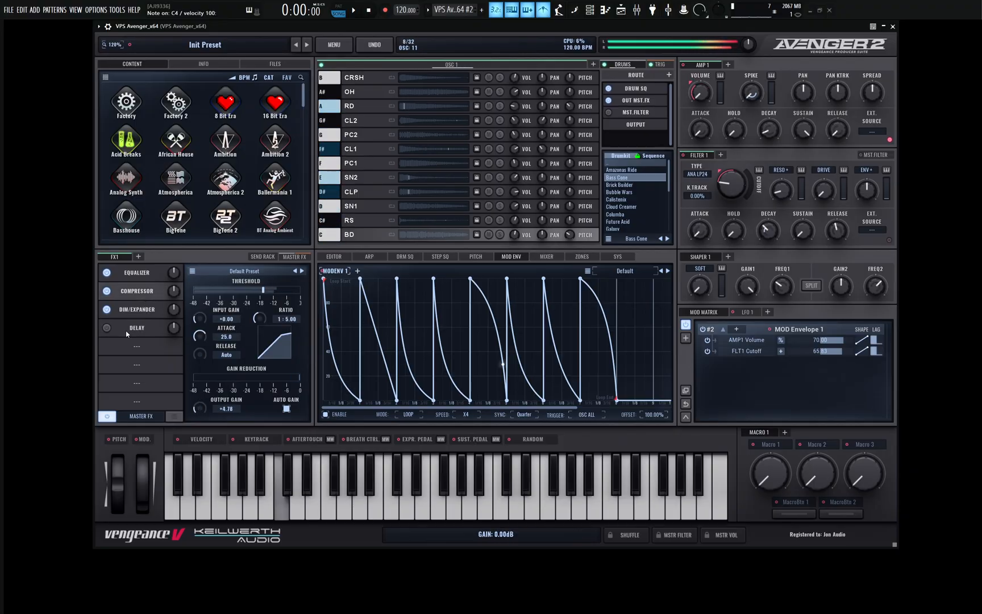
click(137, 327)
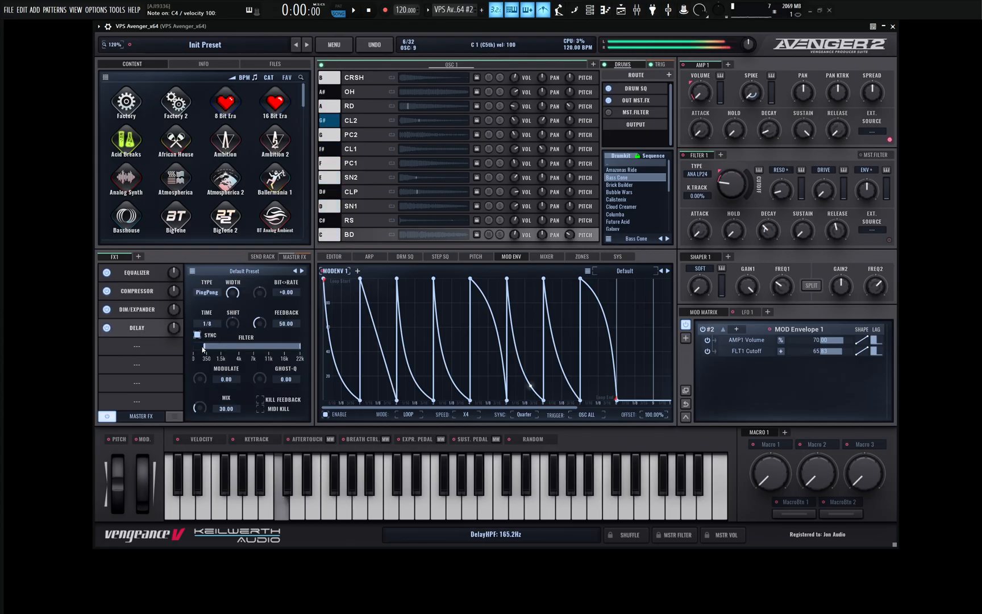
drag(225, 344, 294, 345)
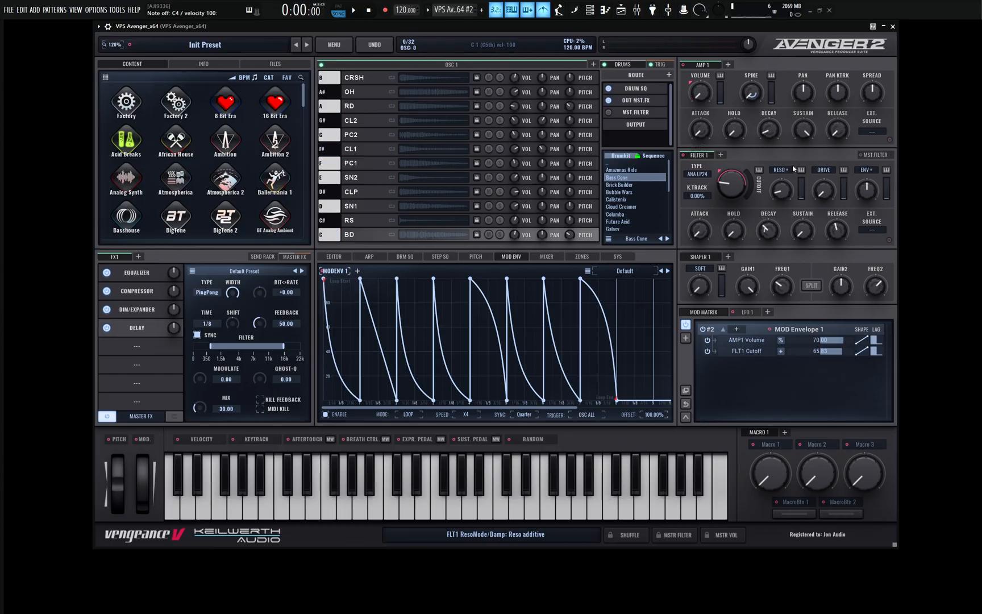
mouse_move(818, 80)
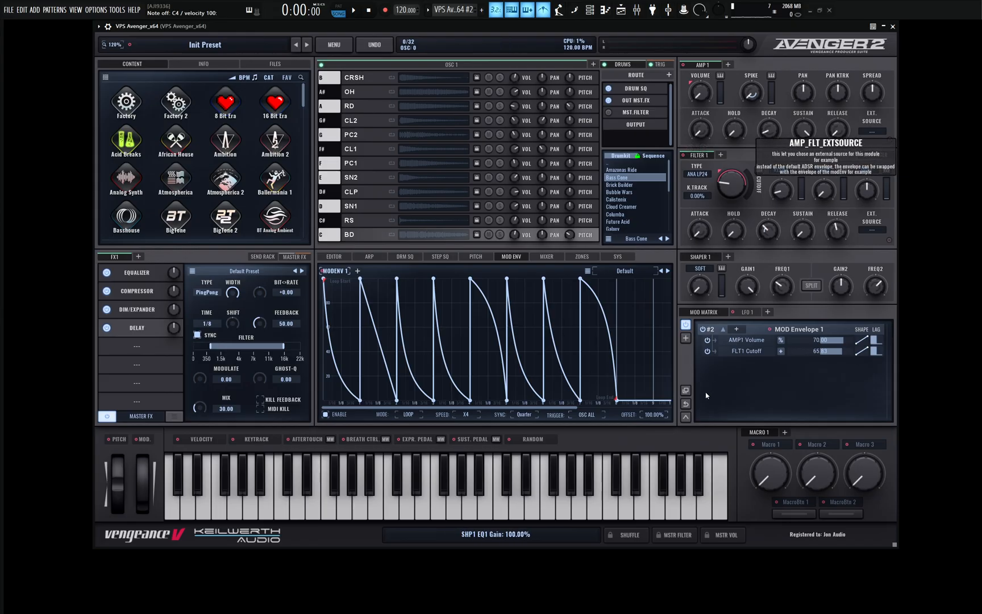
Add a Random BiPol A source in the mod matrix and assign it to AMP1 Pan.
click(736, 330)
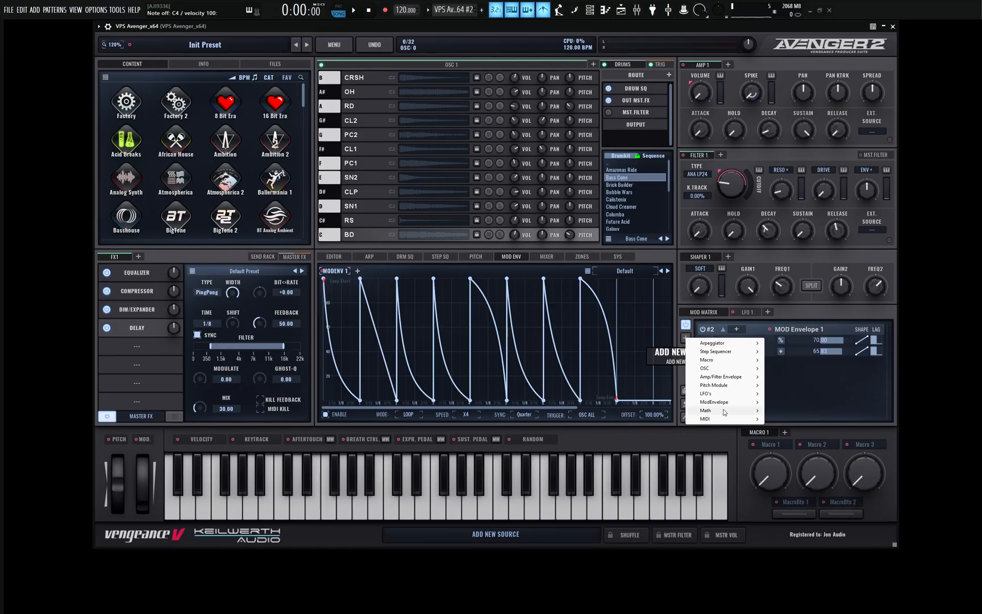
mouse_move(713, 410)
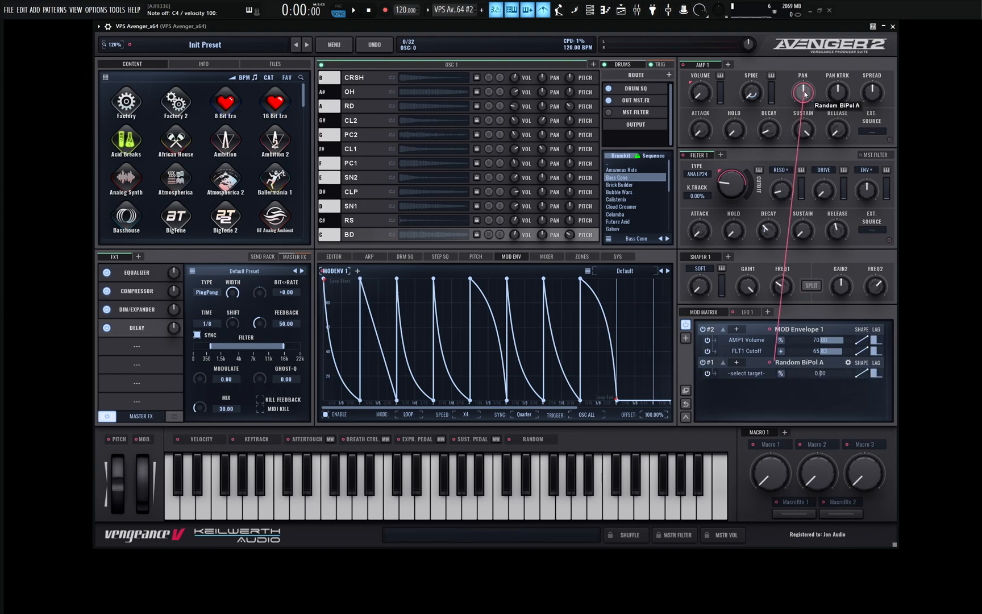
click(746, 372)
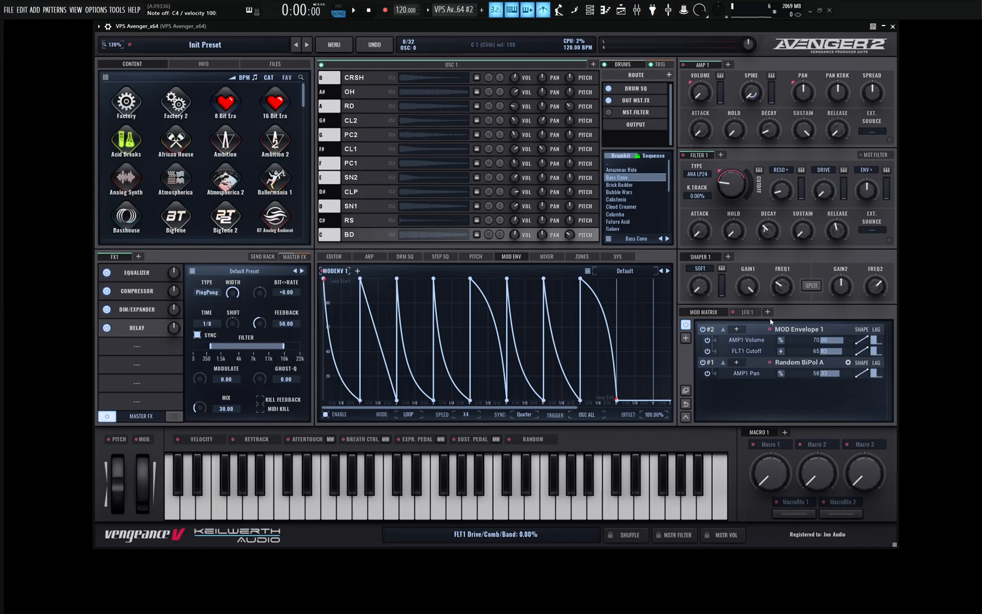
click(748, 312)
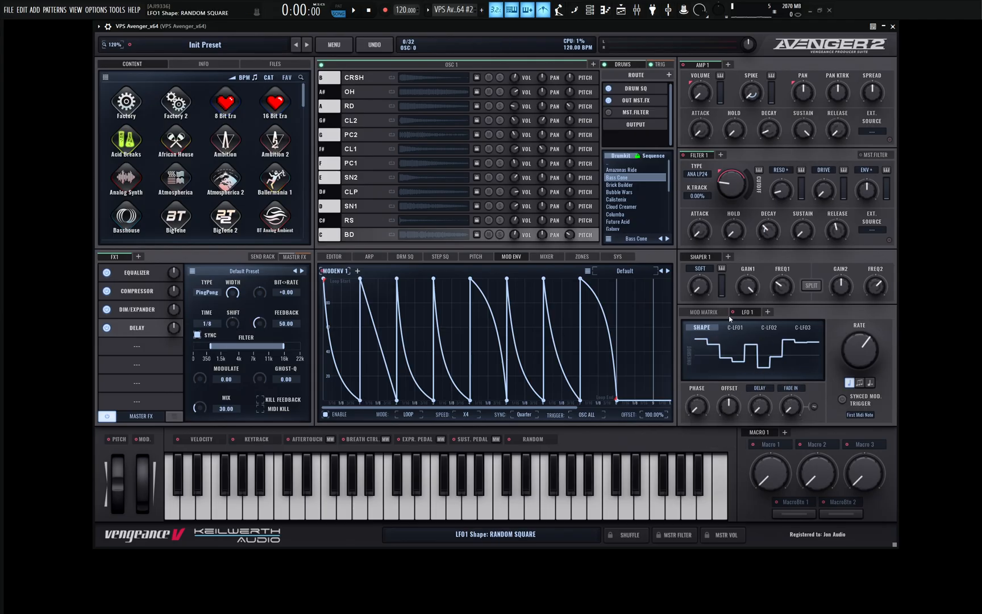
Give LFO 1 the Random Square shape.
click(702, 311)
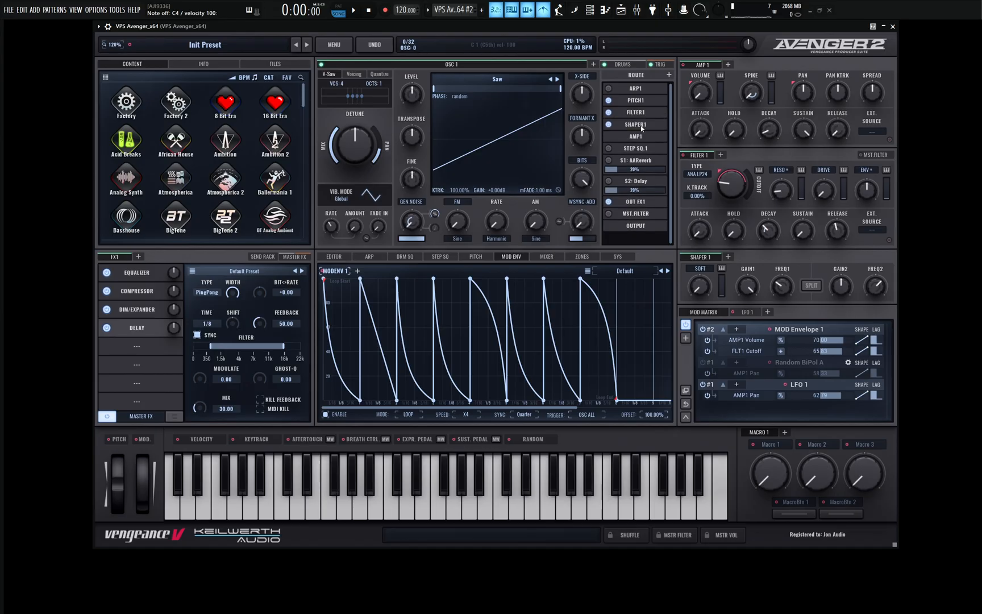
Route mod envelope 1 to Shaper 1 EQ frequency and settle FREQ1 around 498 Hz.
drag(699, 286, 699, 263)
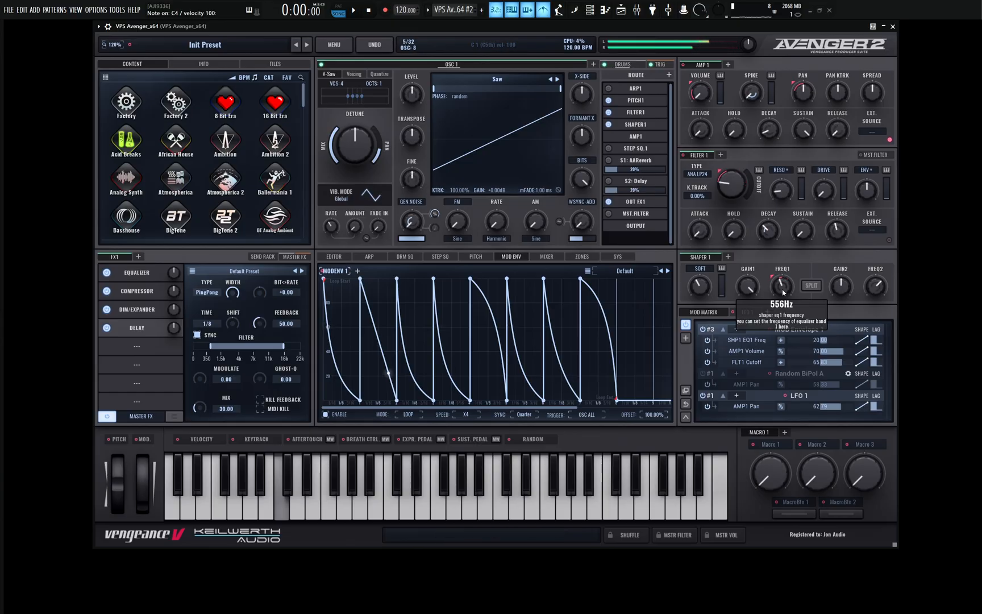
drag(782, 285, 782, 300)
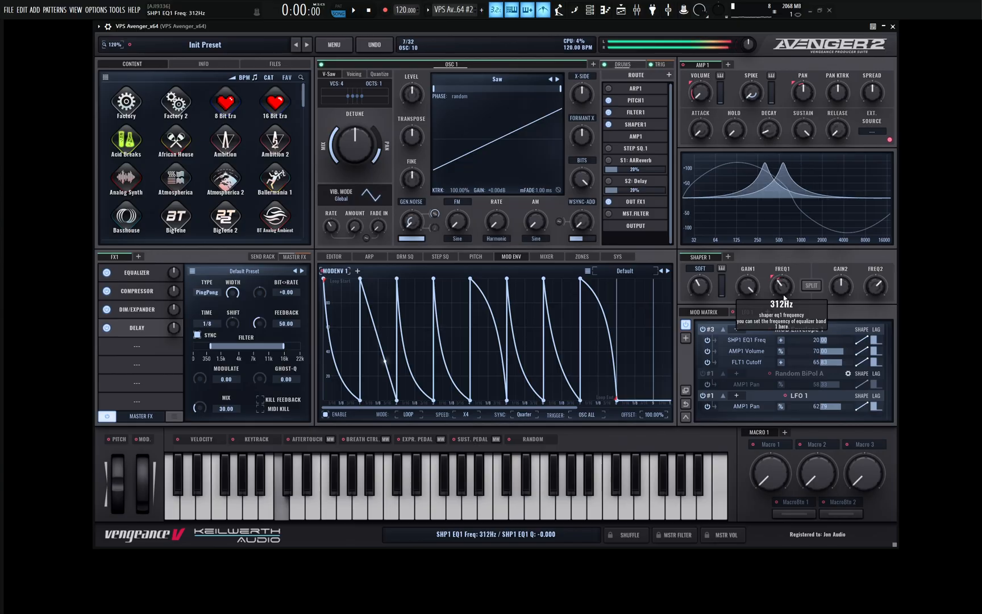
drag(780, 285, 780, 307)
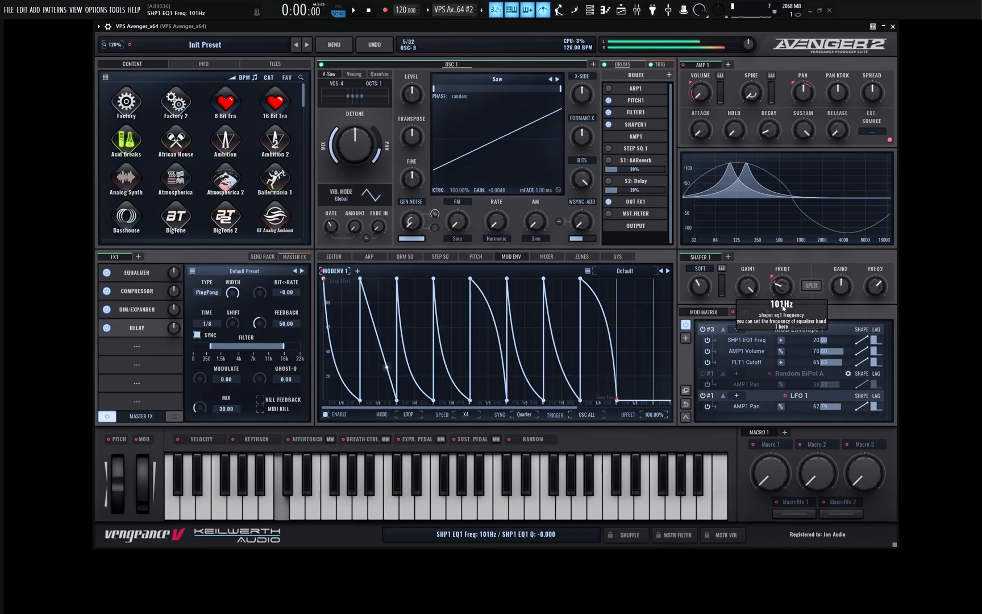
drag(780, 287, 781, 263)
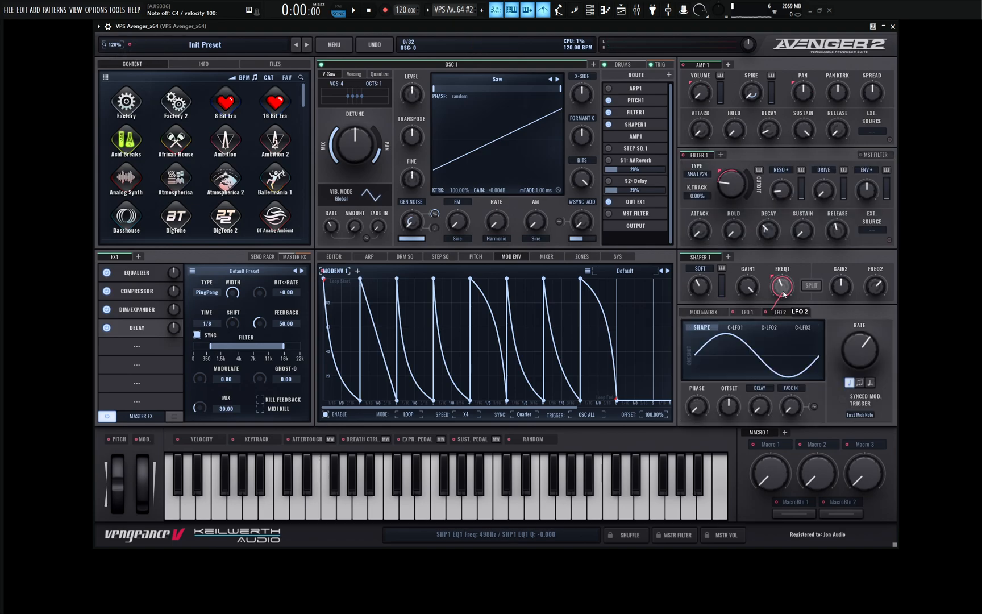
Set LFO 2 to a triangle shape for SHP1 EQ1 Freq and bring up the compressor, then the drum sequencer.
click(701, 328)
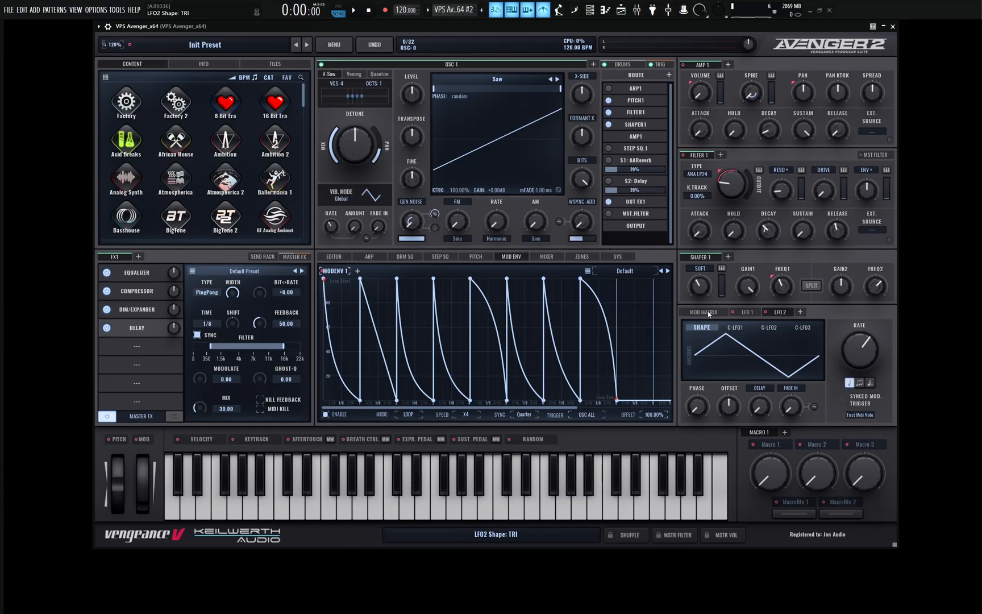
click(704, 311)
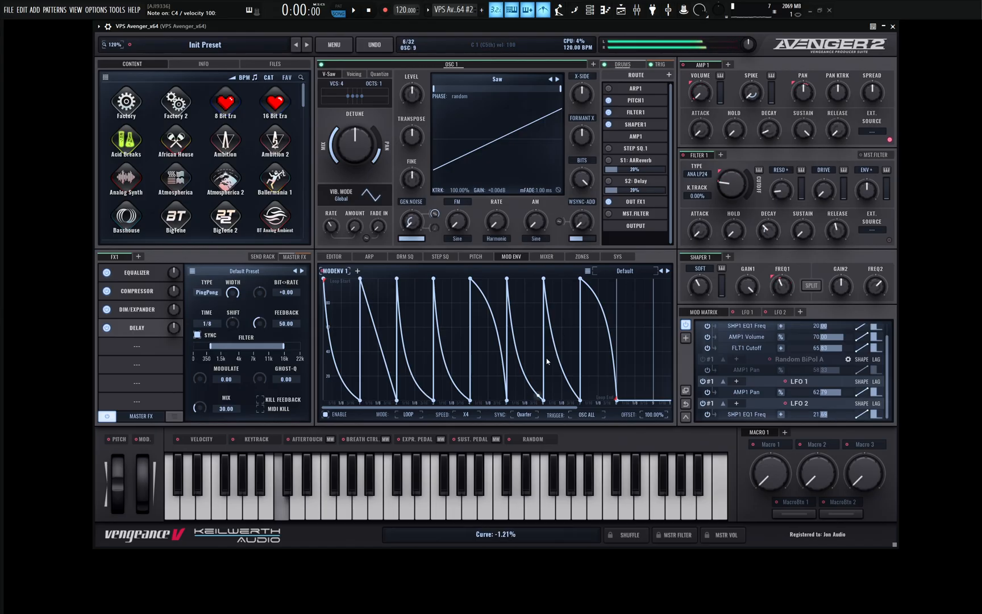
click(136, 290)
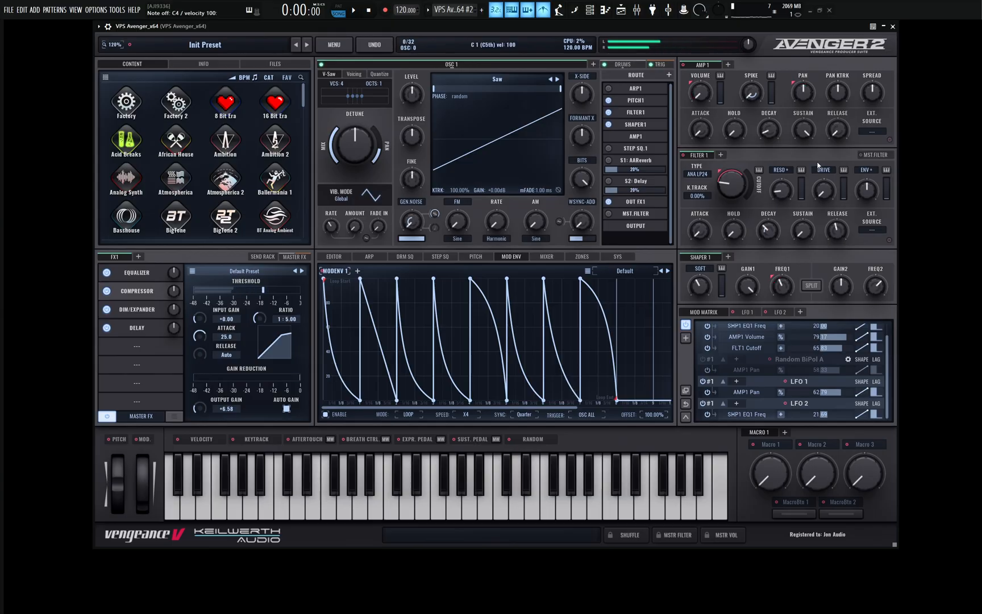
mouse_move(430, 227)
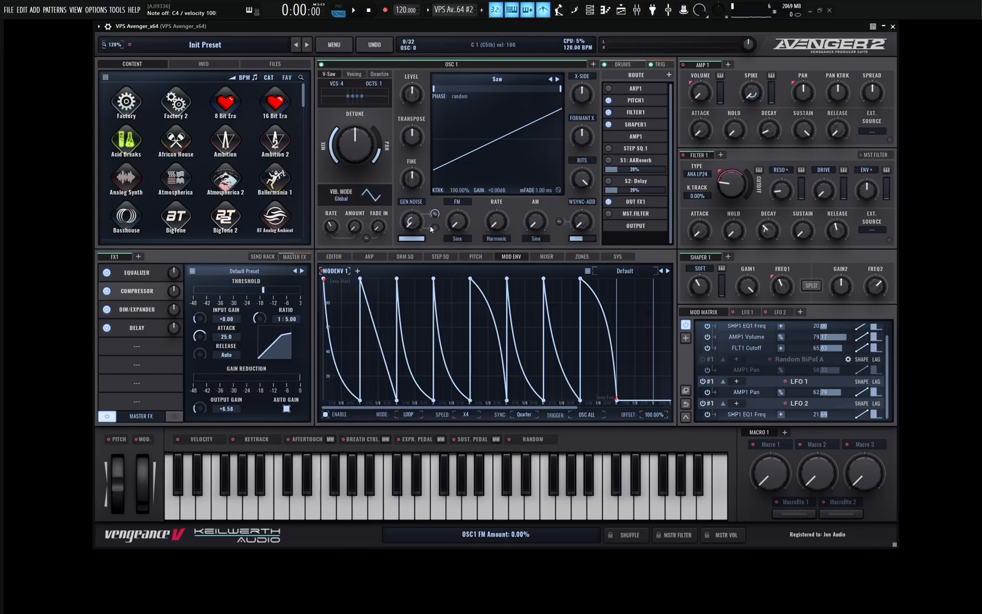
click(404, 257)
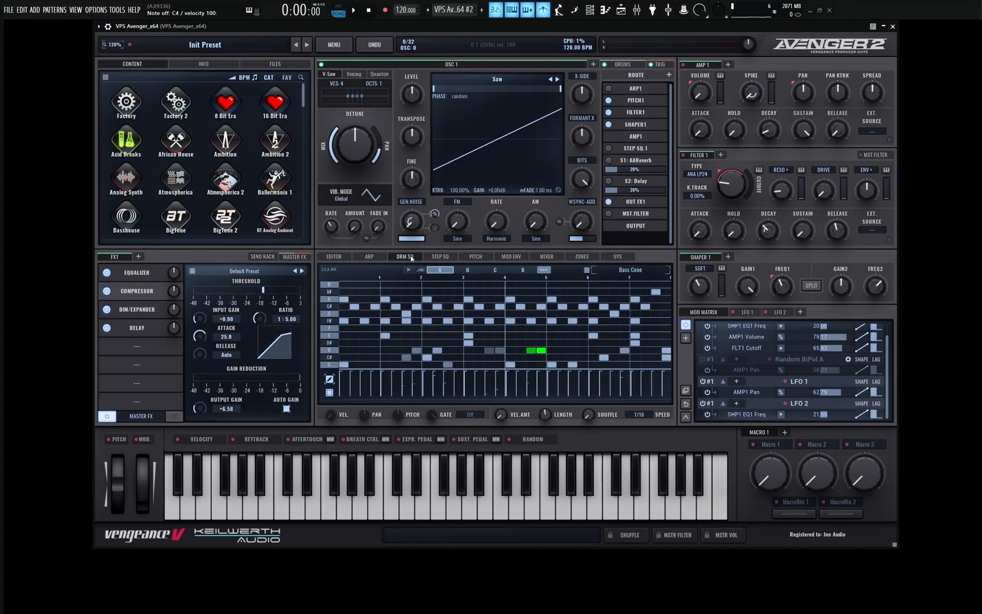
Mix noise into oscillator 1 at full volume with its color around -27% and a different noise sample.
click(334, 257)
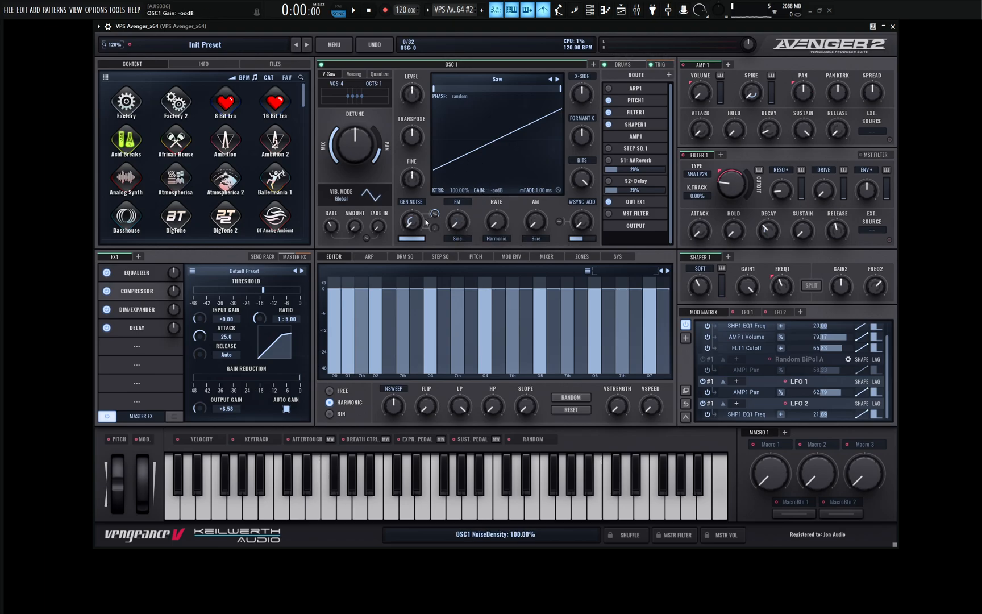
drag(407, 222, 426, 223)
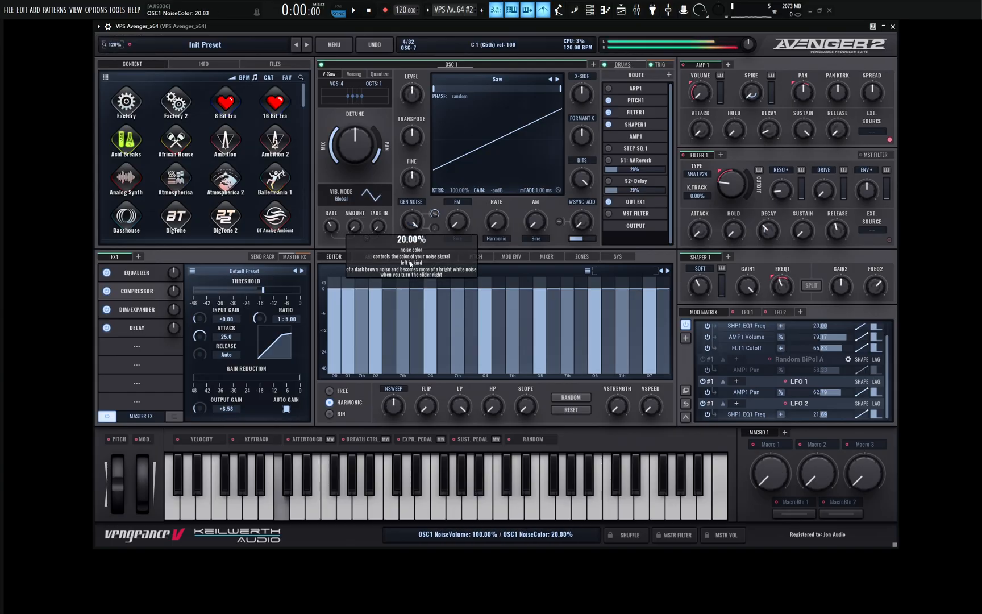
drag(411, 220, 412, 262)
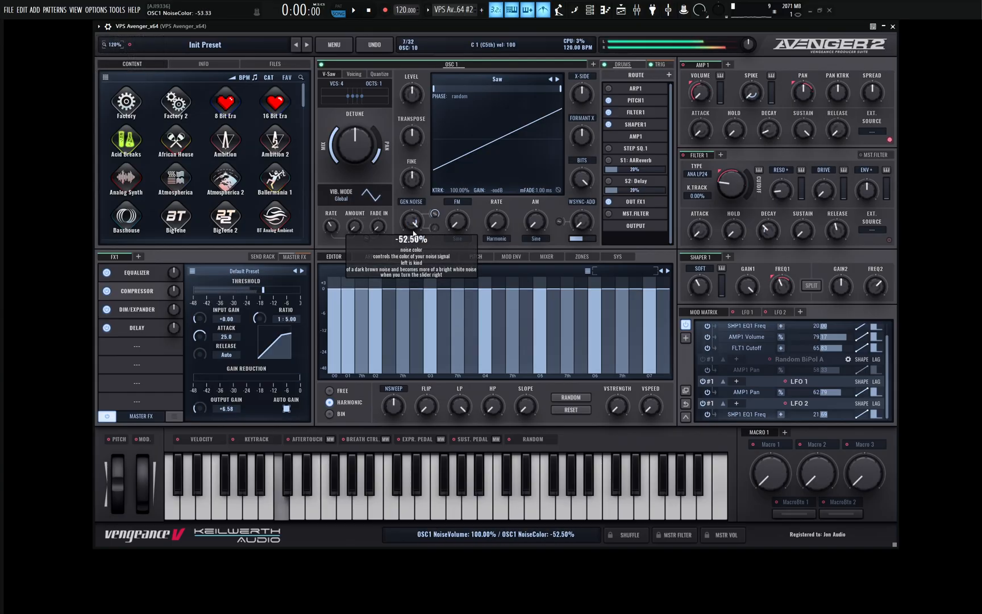
drag(410, 223, 410, 236)
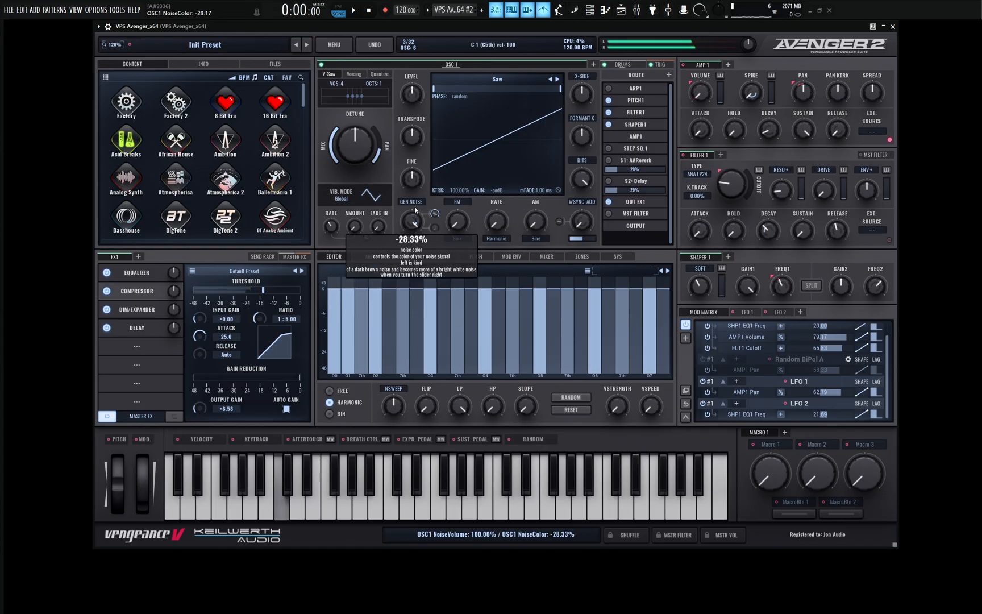
drag(412, 221, 413, 232)
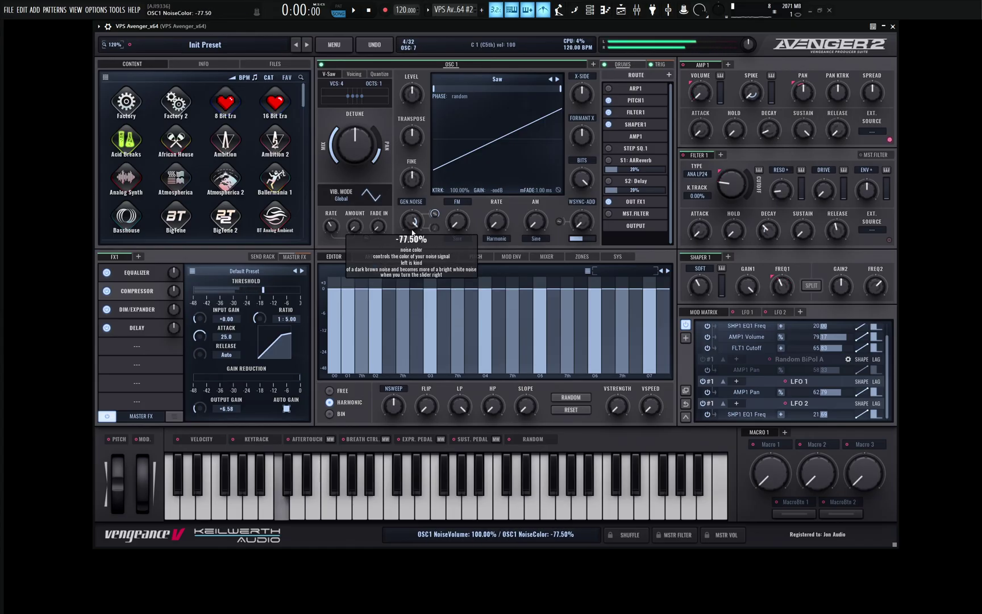
drag(414, 221, 439, 222)
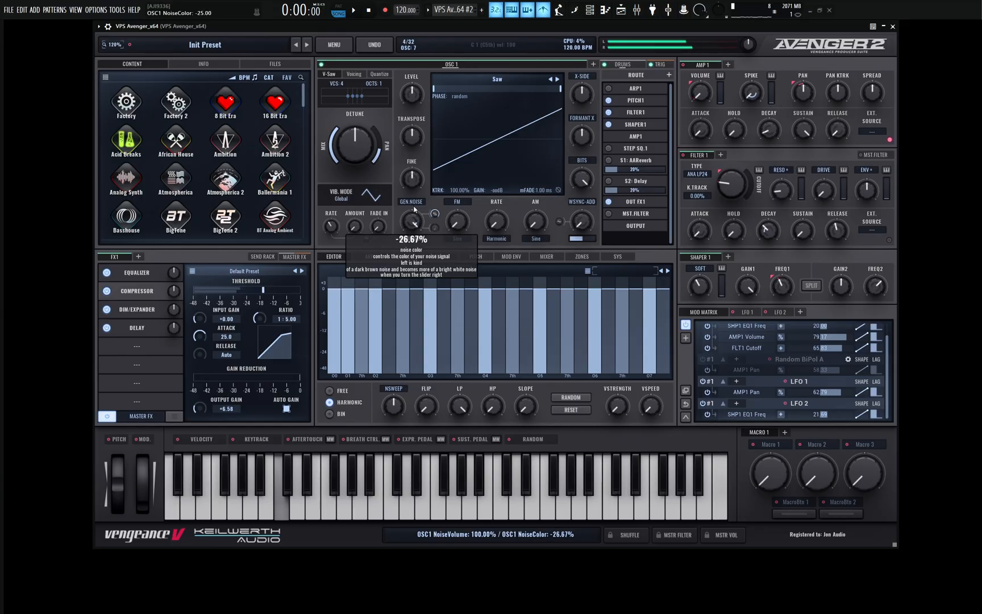
click(411, 201)
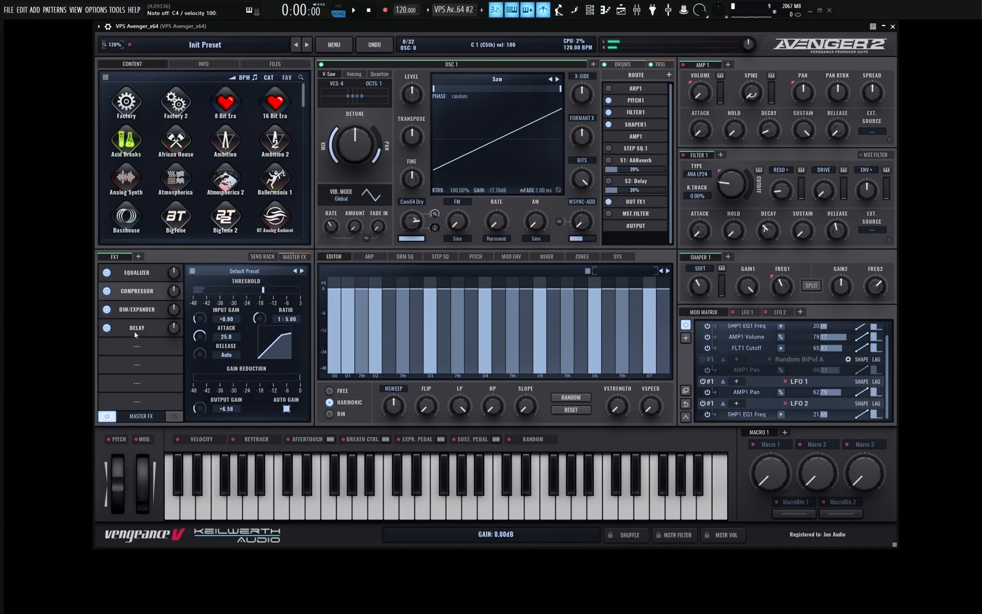
Add a second PingPong delay to FX1 with Time 1/8D and Mix 30.
click(136, 327)
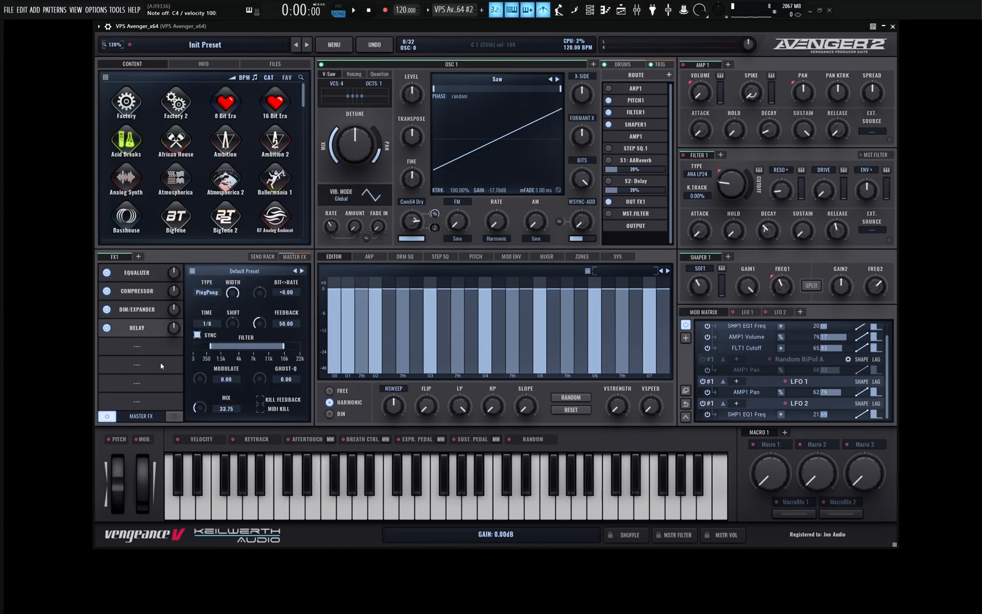
click(198, 335)
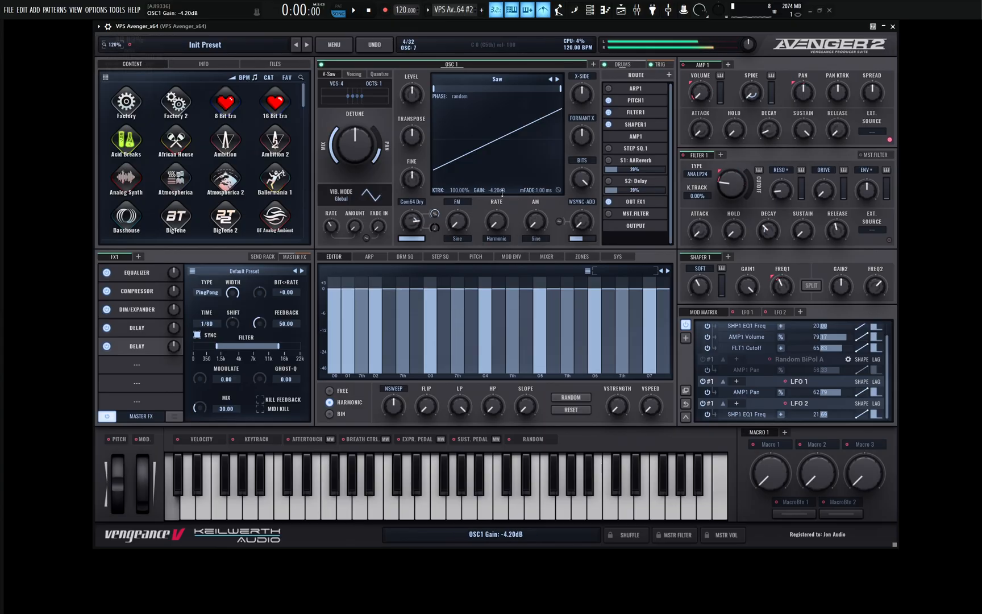
Give OSC1 a Crowd noise sample, sync near 24%, adjusted X-Cite and FM around 18.75%.
drag(501, 190, 501, 175)
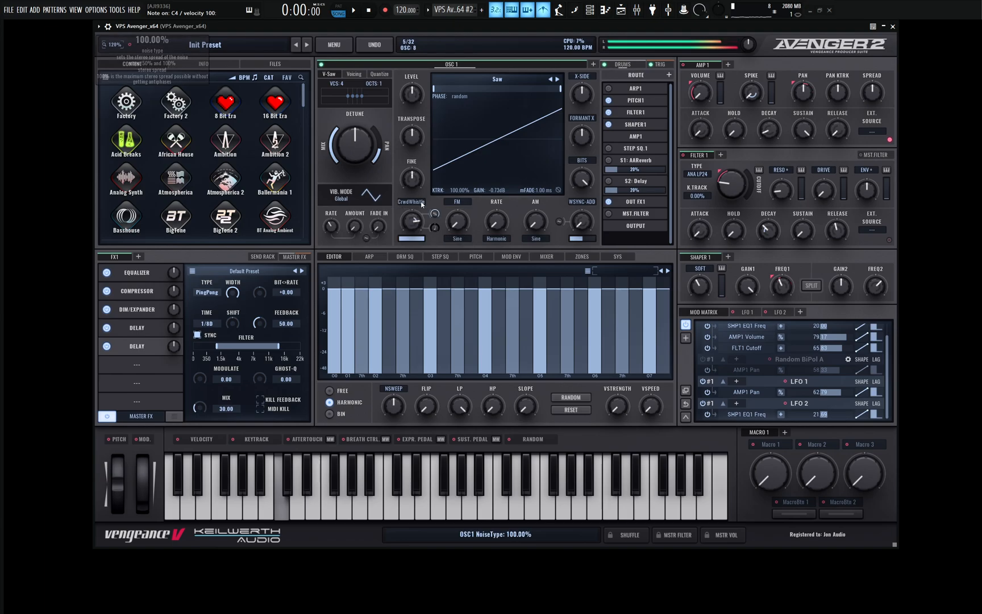
drag(413, 219, 413, 225)
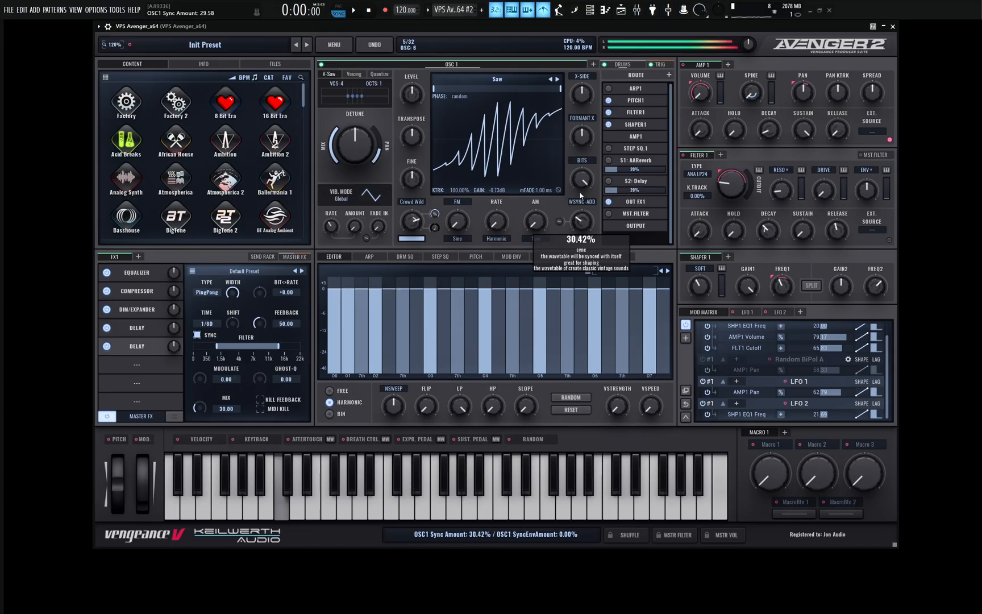
drag(457, 221, 457, 232)
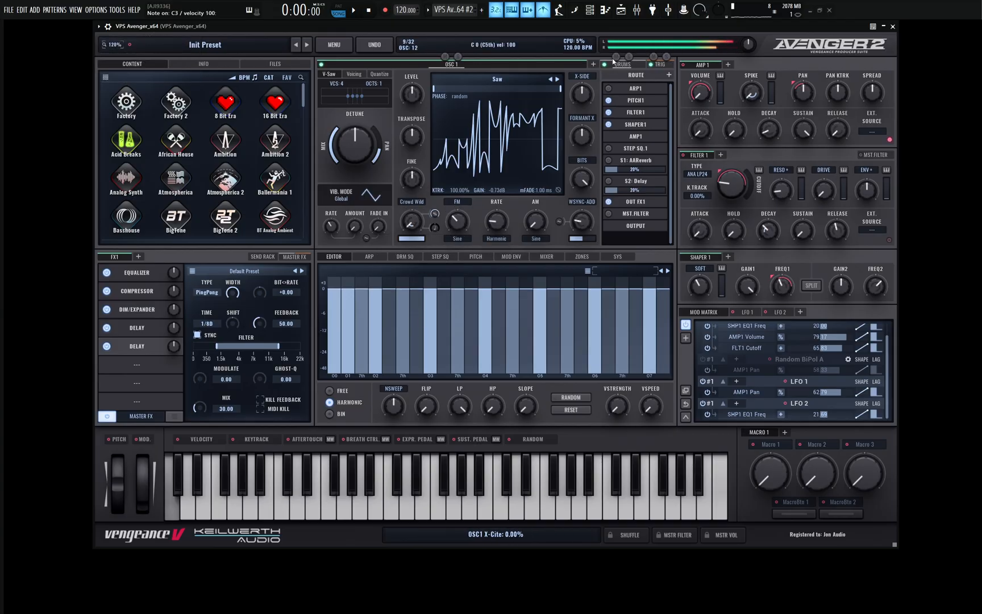
drag(579, 223, 579, 212)
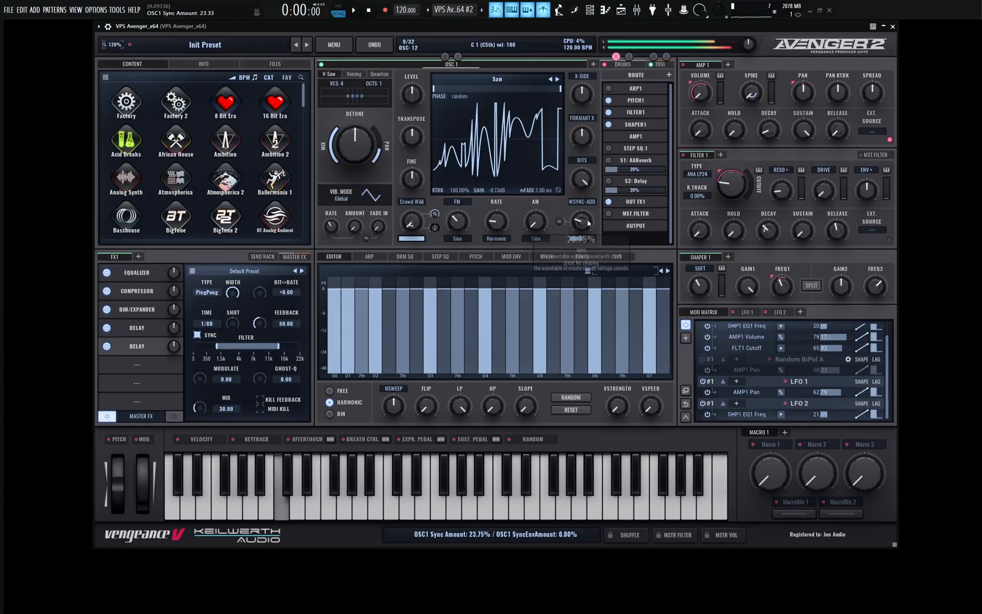
drag(457, 223, 457, 207)
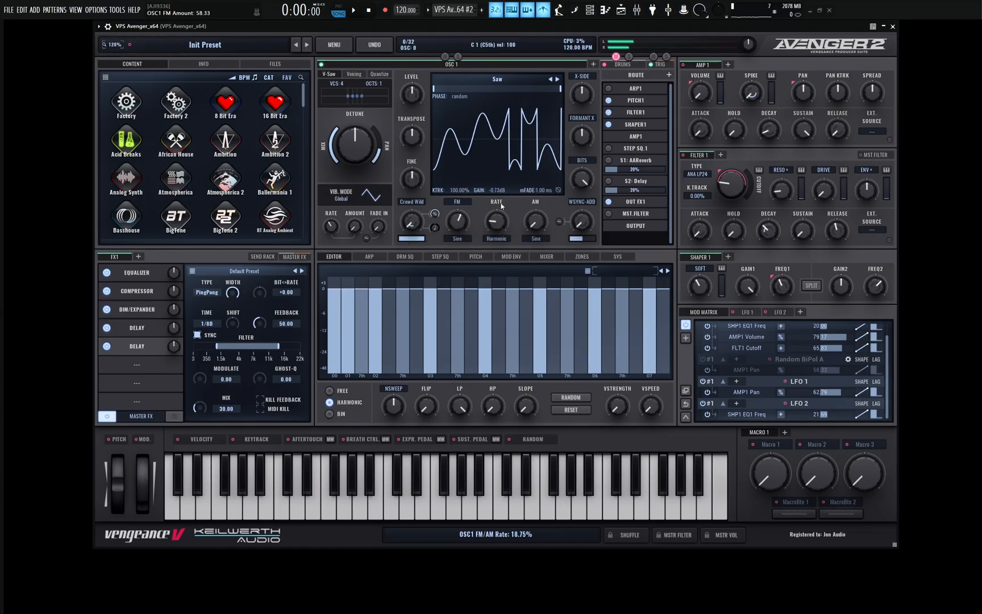
Route Mod Envelope 1 to OSC1's FM amount and swap the noise for a Flute sample.
click(510, 256)
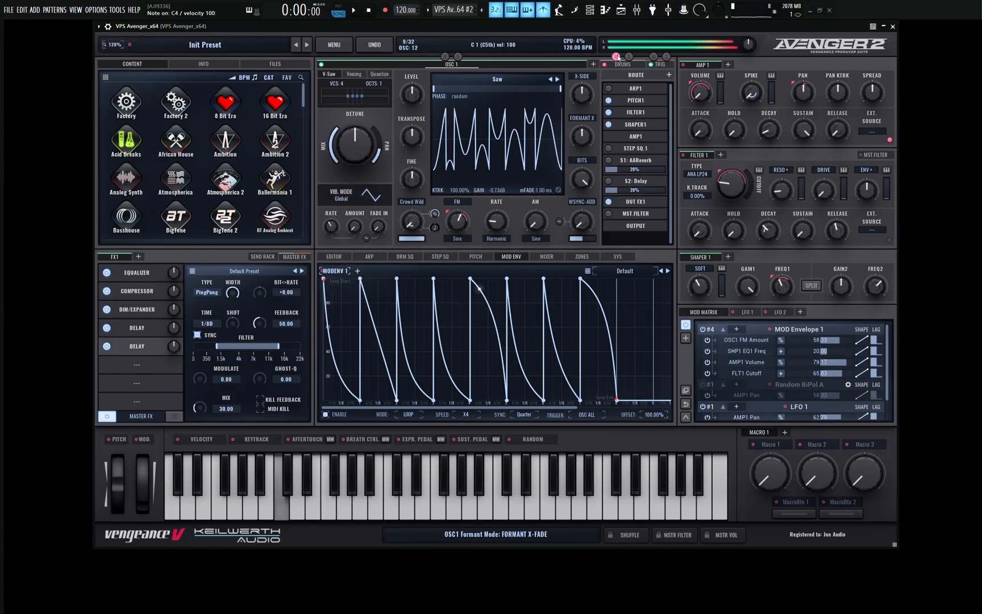
drag(411, 133, 411, 150)
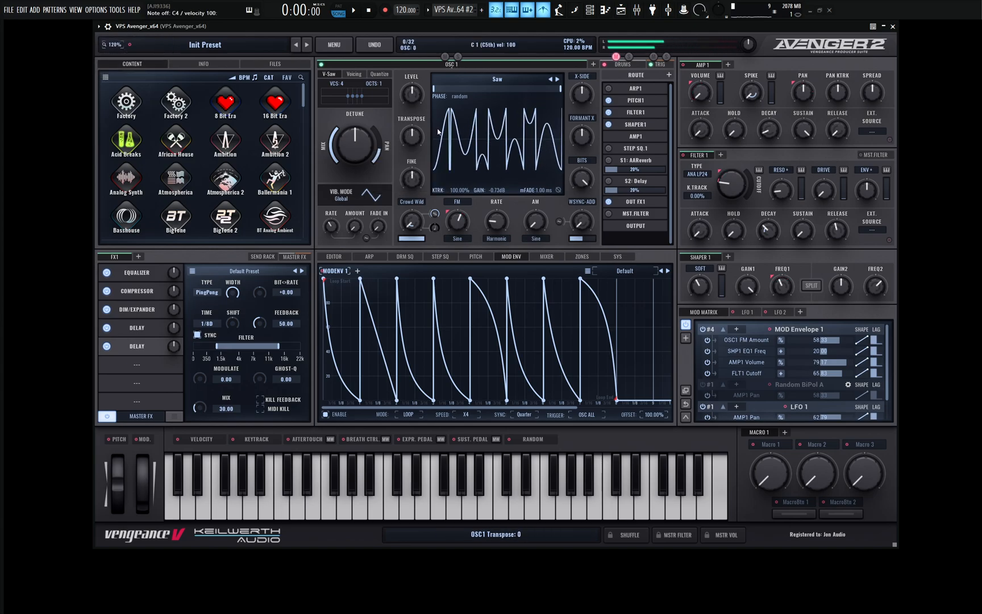
click(354, 74)
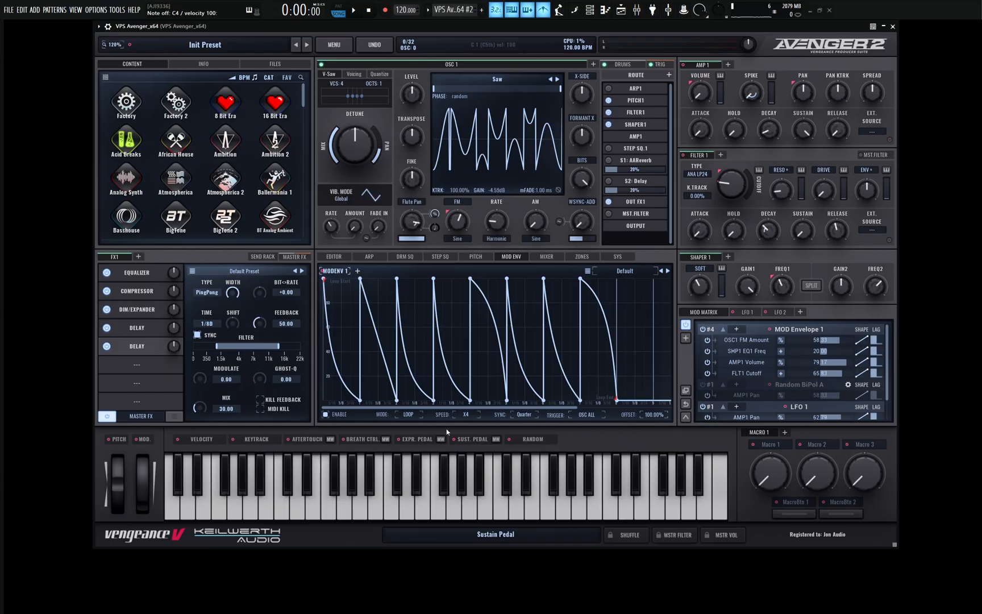
Set mod envelope 1's playback mode to PINGPONG.
click(409, 415)
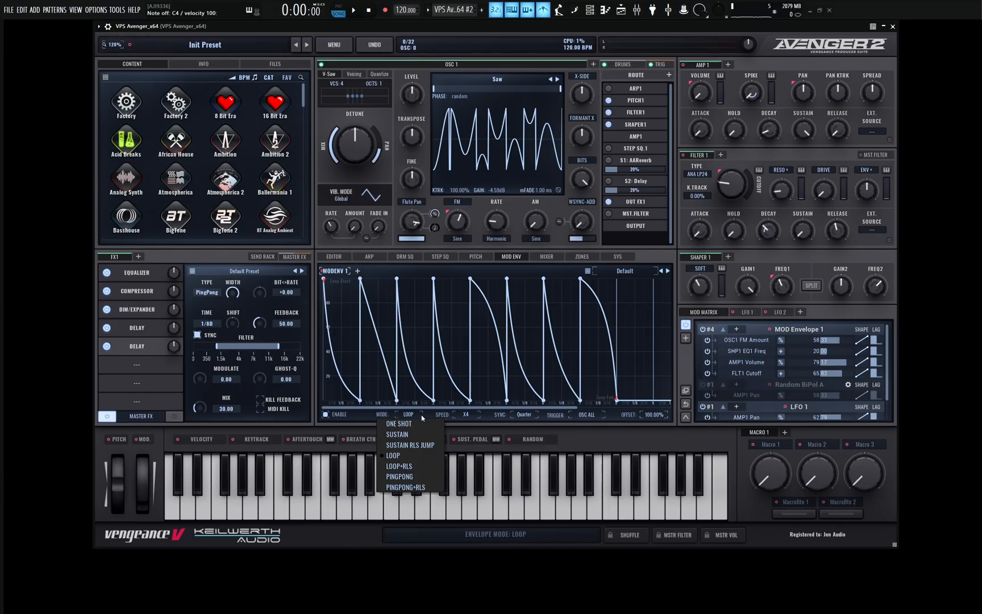
click(399, 476)
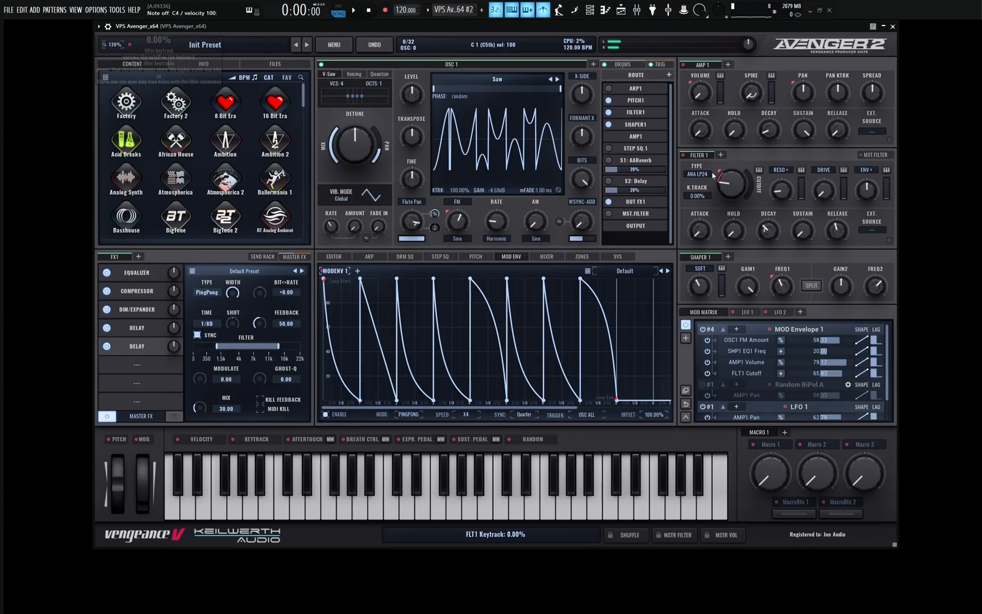
Add Filter 2 to the route and start raising its cutoff.
click(744, 154)
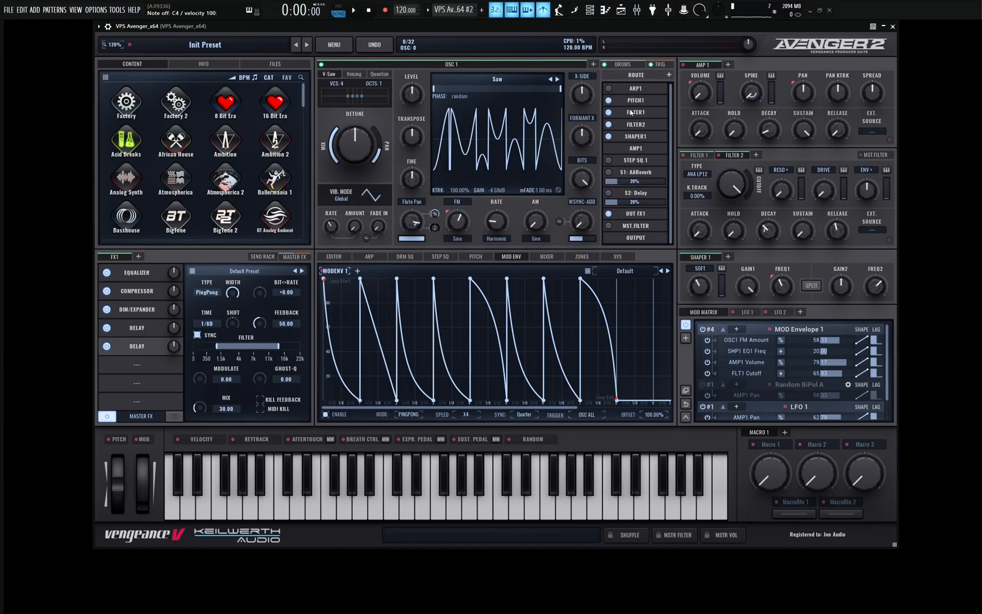
click(735, 186)
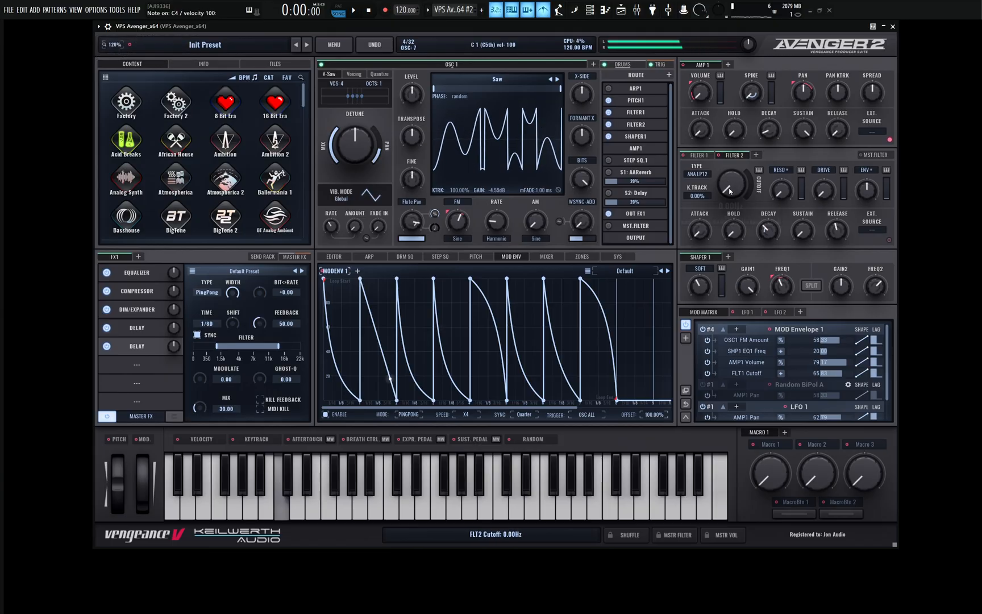
drag(729, 185, 730, 175)
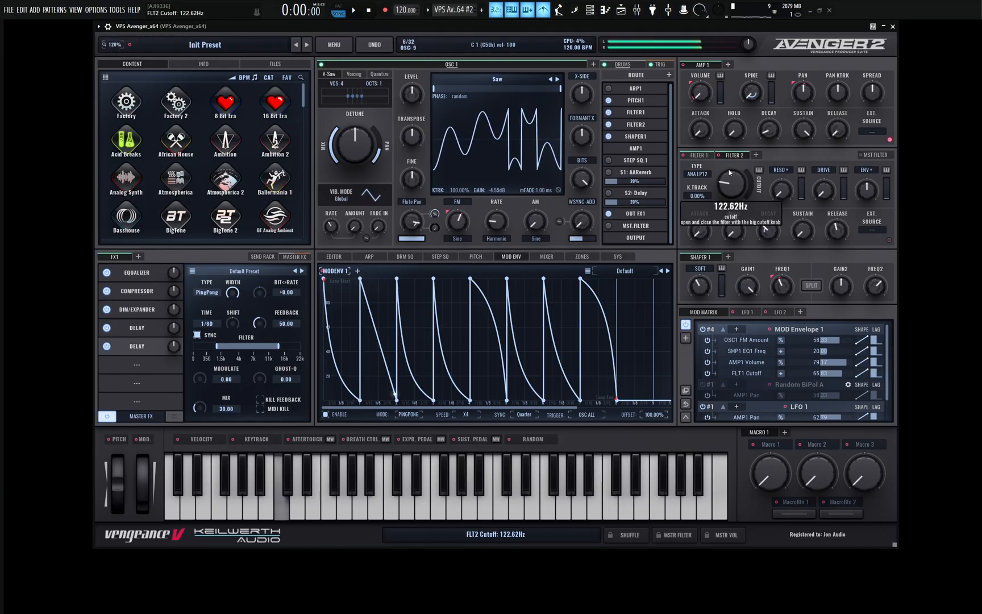
Set mod envelope 1 back to LOOP and bring Filter 2's cutoff to about 540 Hz.
click(409, 415)
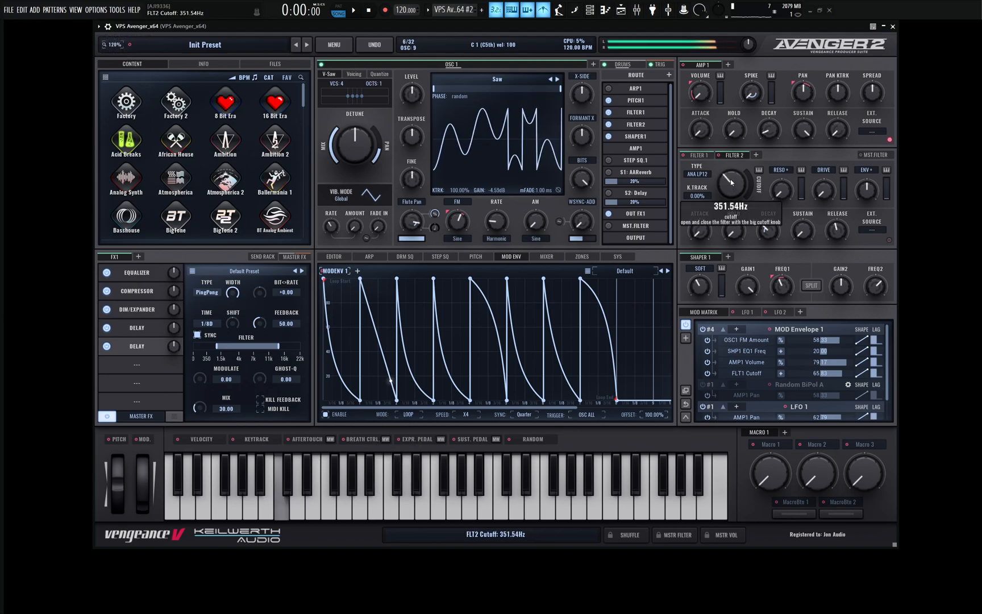
drag(730, 185, 733, 175)
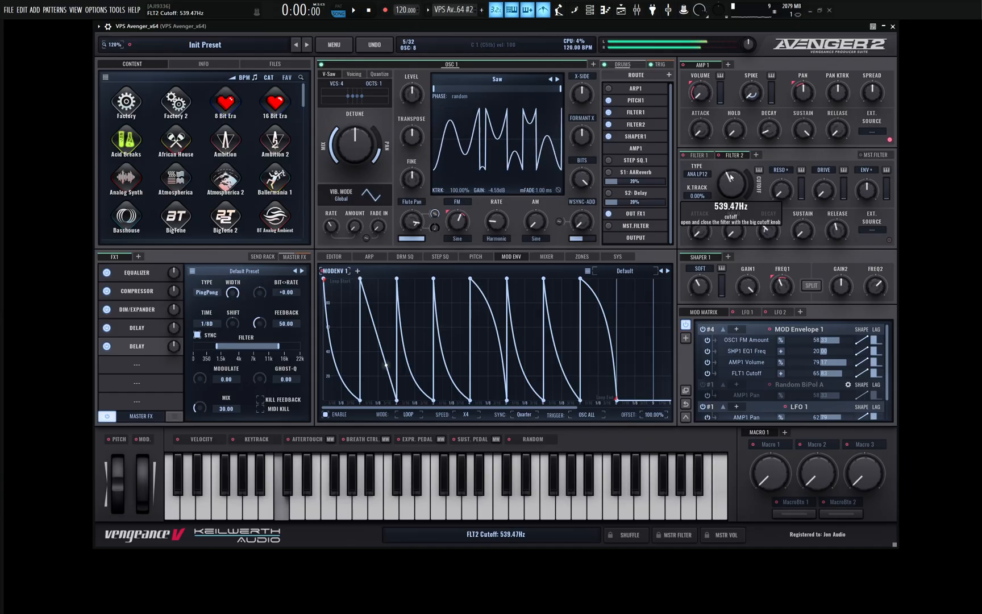
drag(728, 183, 729, 150)
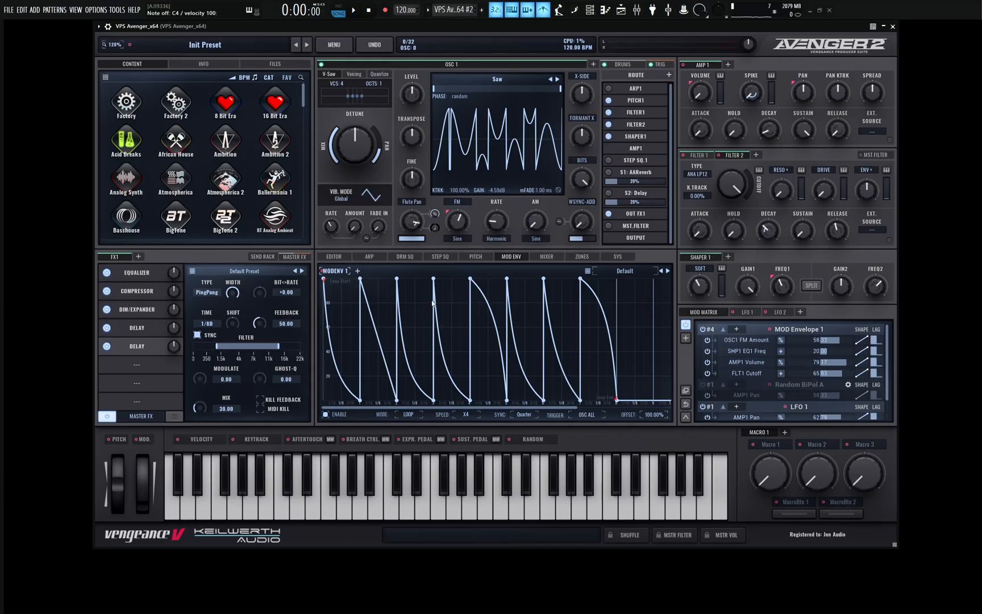
drag(432, 300, 445, 398)
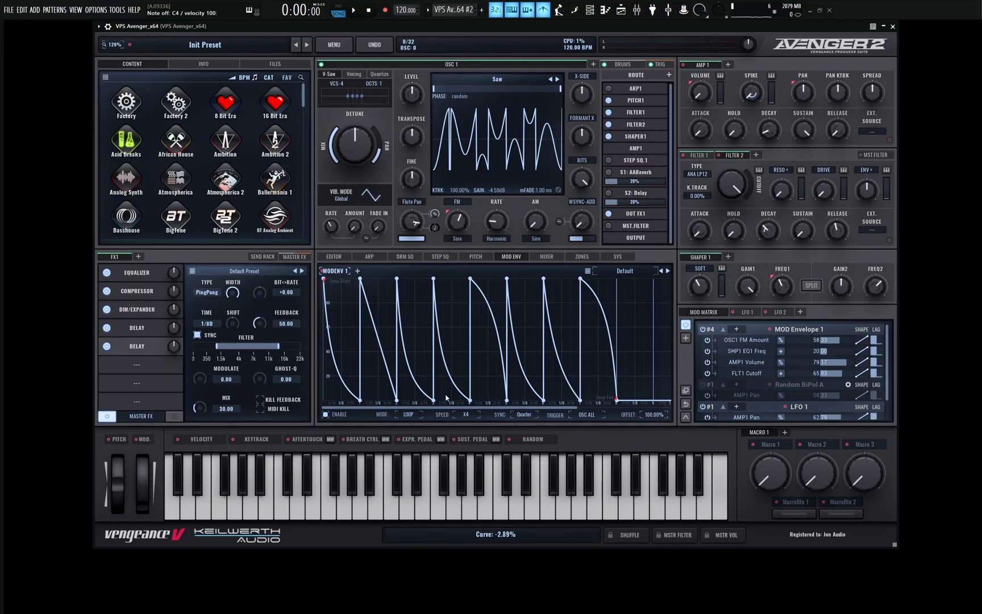
click(625, 271)
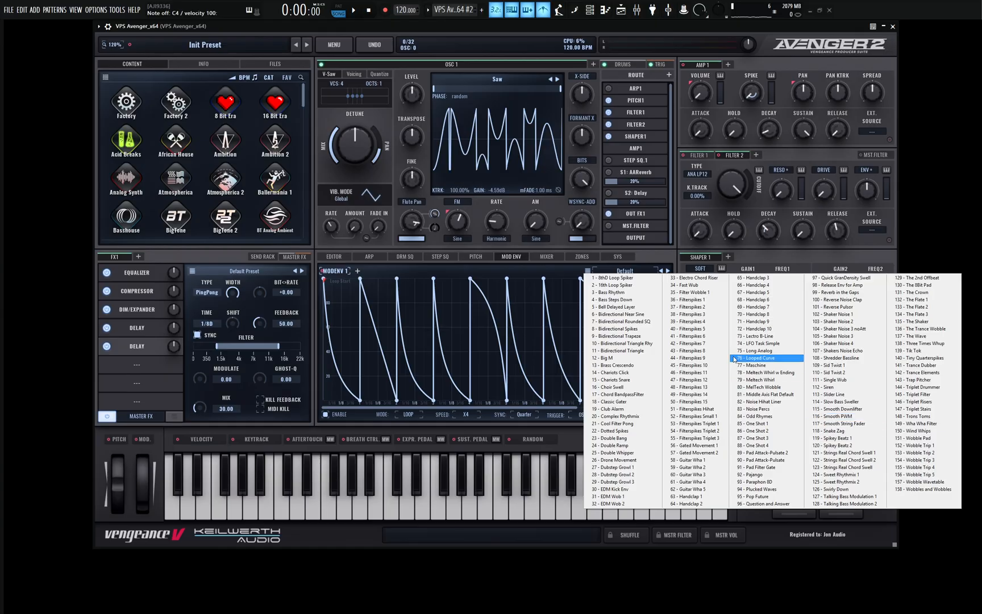
click(757, 358)
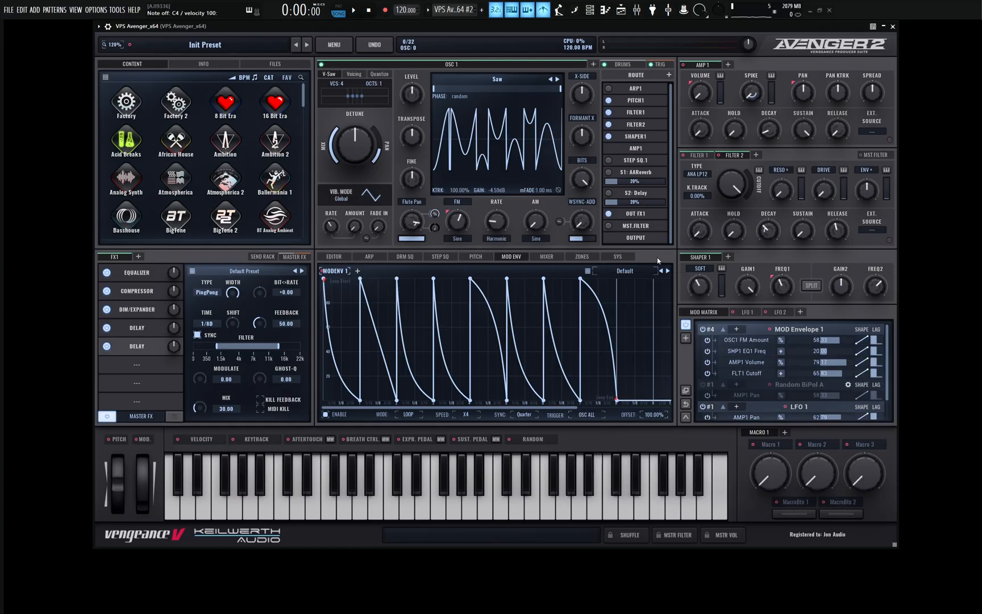